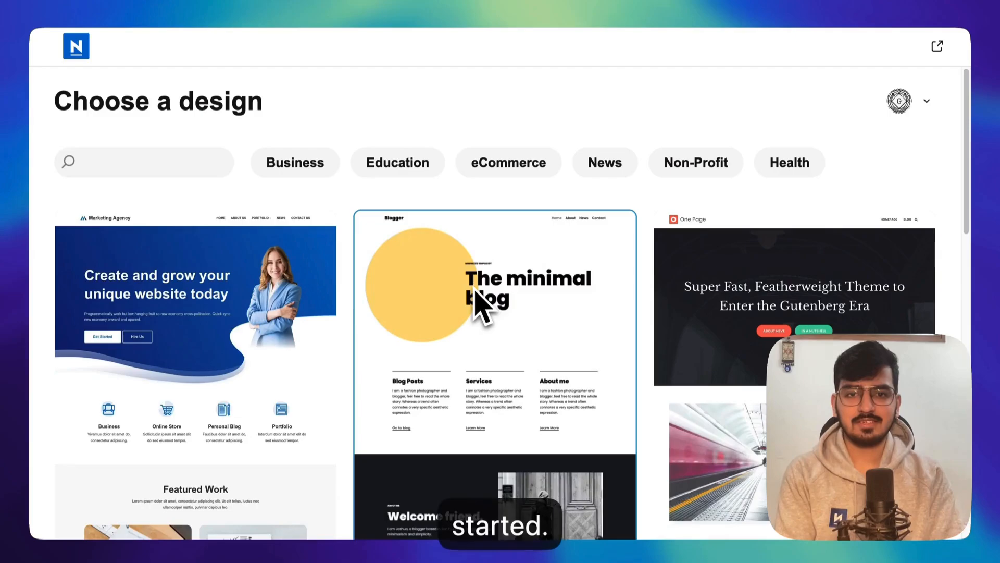
Choose the University starter site and set the parrot image from the Media Library as its logo.
scroll("down", 3)
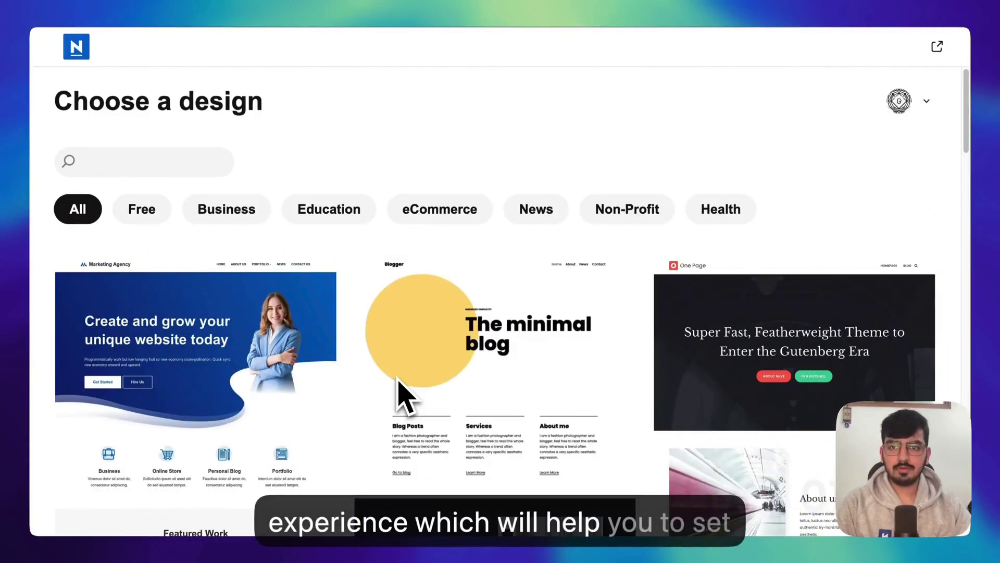
scroll("up", 3)
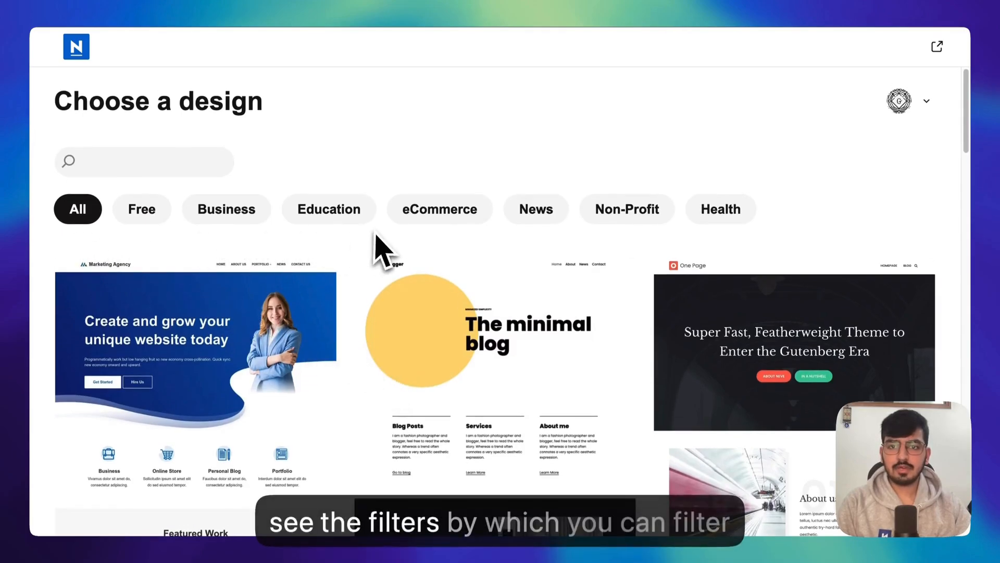
scroll("down", 3)
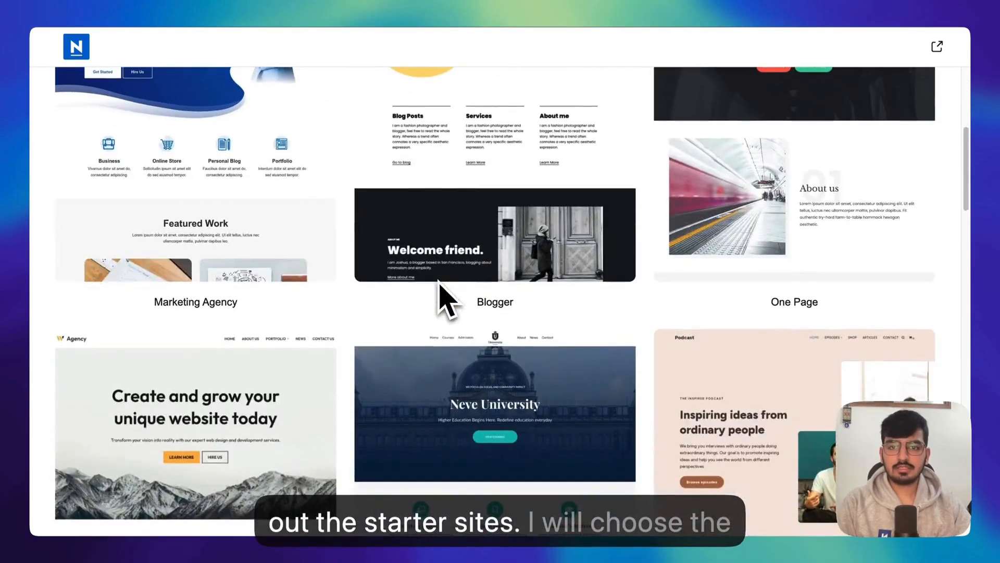
left_click(494, 404)
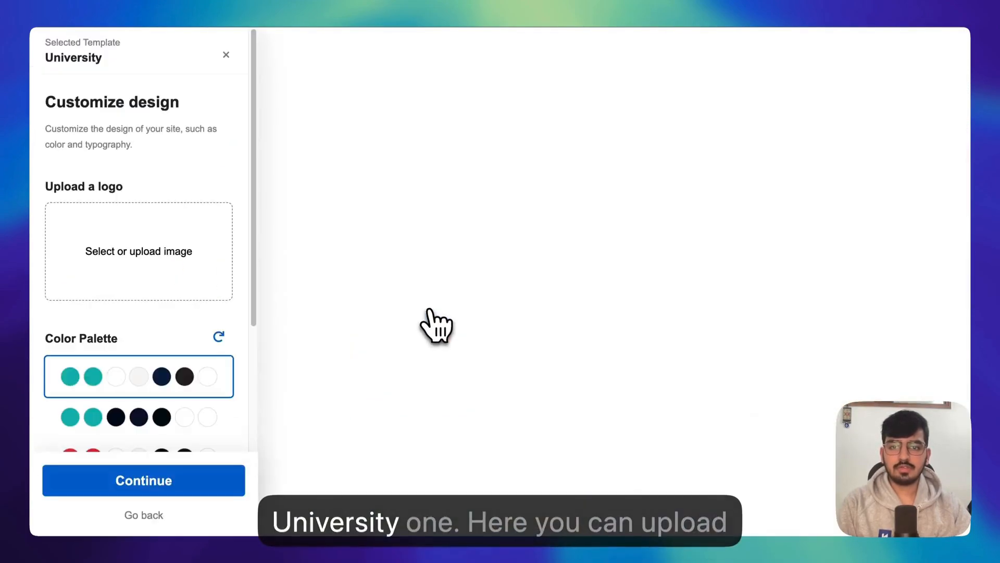
left_click(138, 251)
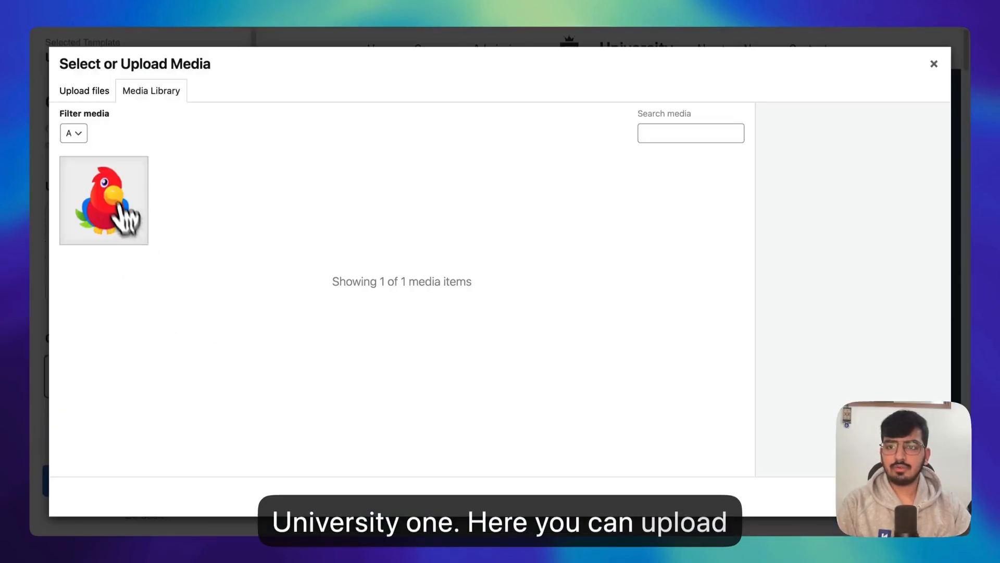
left_click(103, 200)
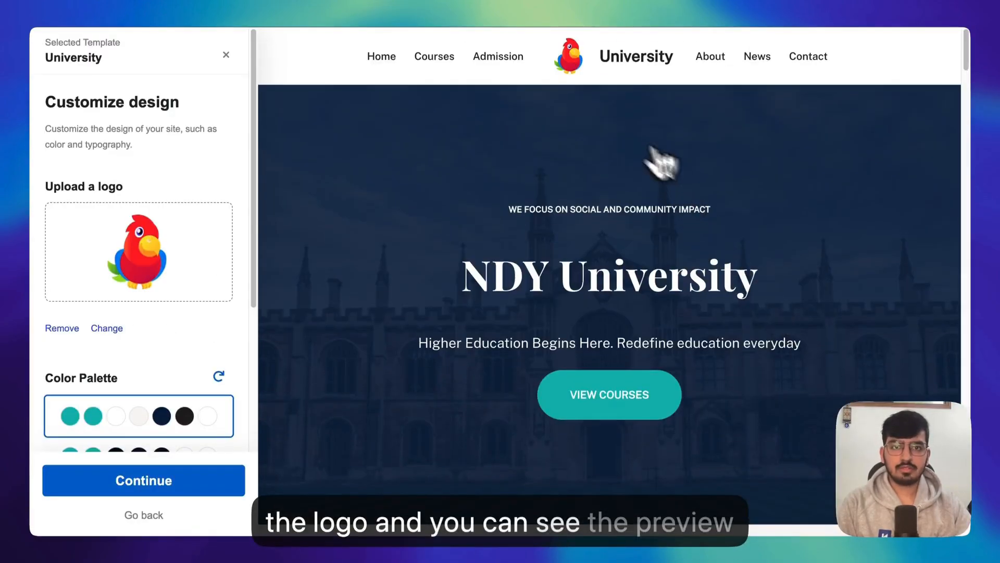
Apply a serif typography pairing and continue to the feature-selection step.
scroll("down", 3)
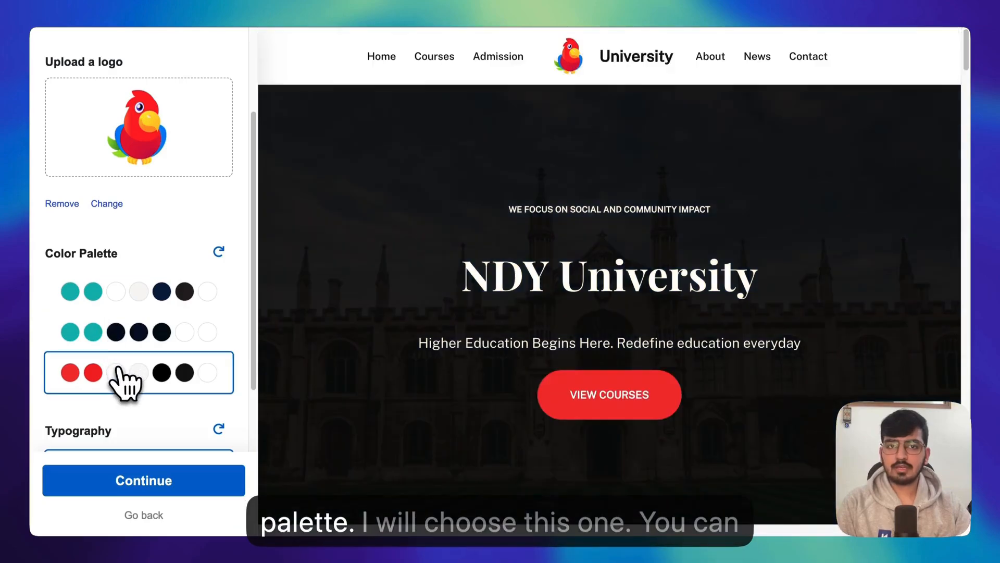
scroll("down", 3)
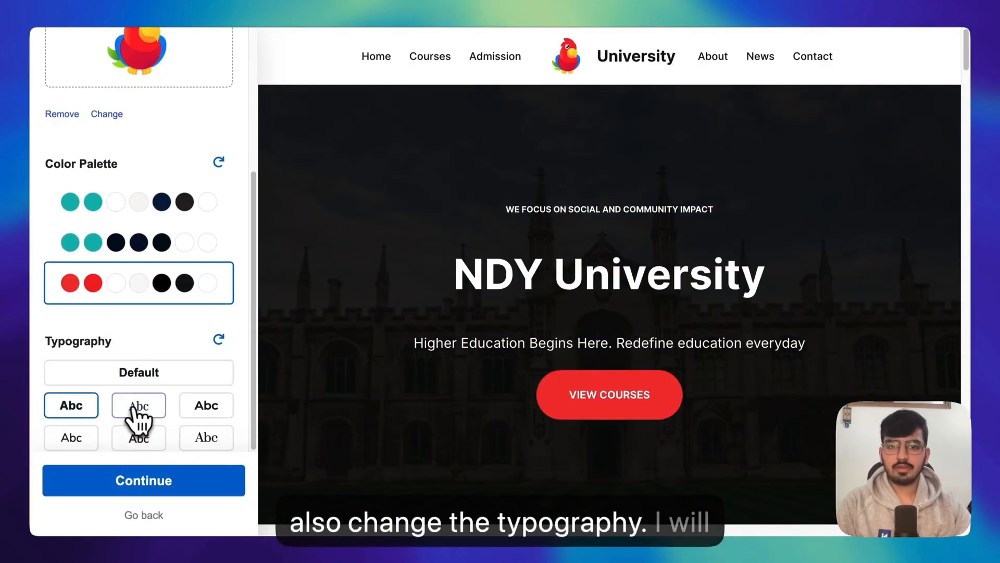
left_click(206, 436)
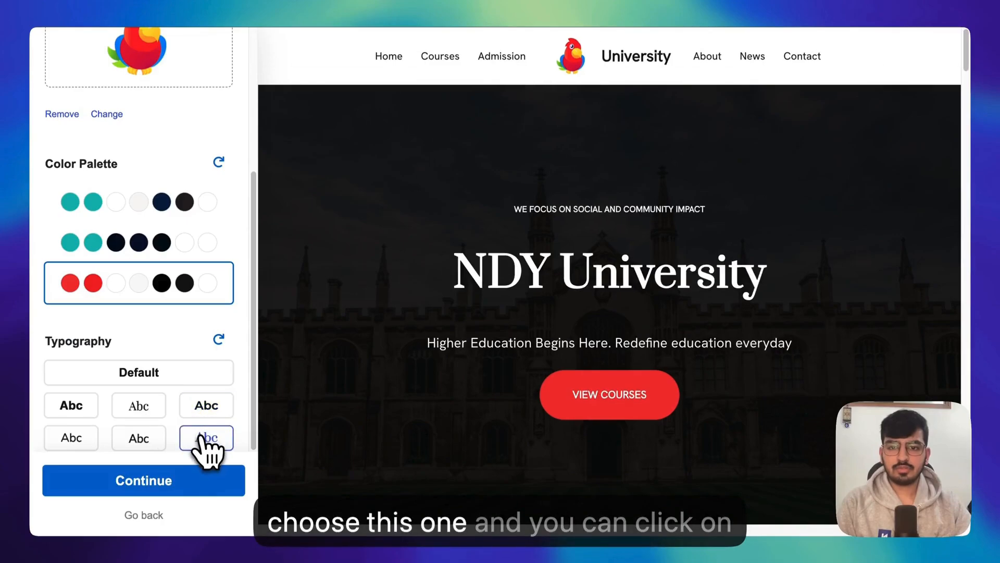
left_click(142, 481)
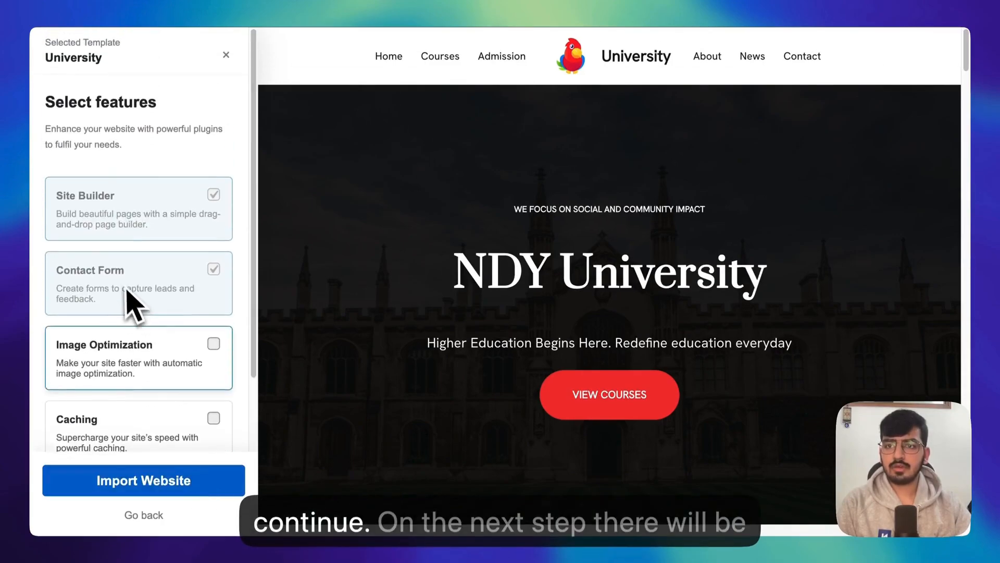
mouse_move(179, 274)
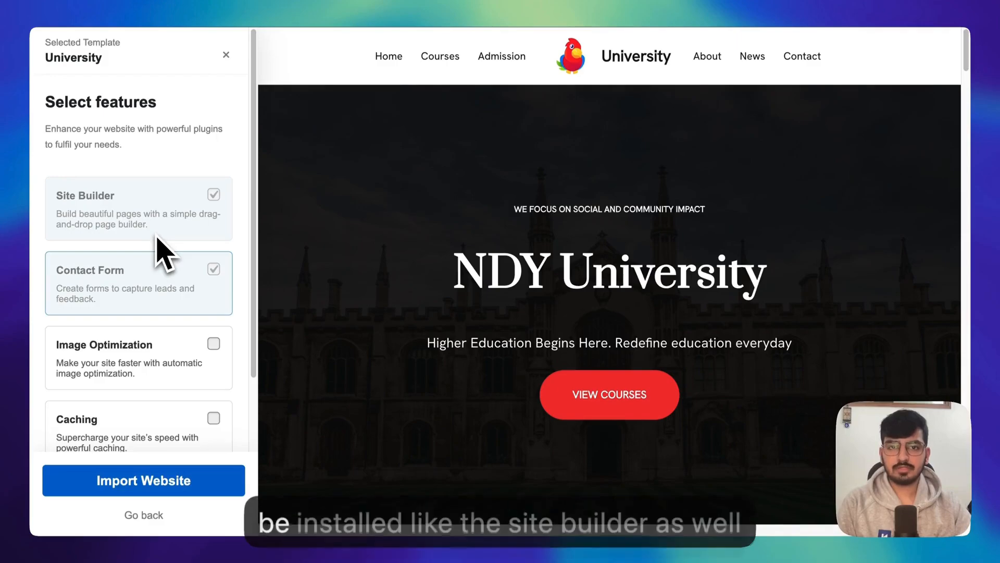
mouse_move(136, 294)
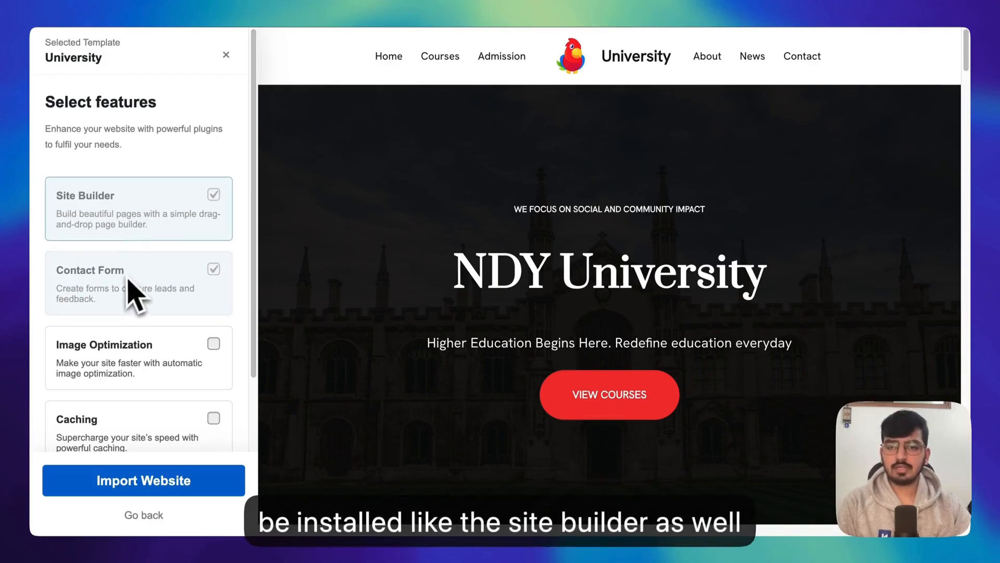
Enable Image Optimization and Caching, then start and confirm the University site import.
scroll("down", 3)
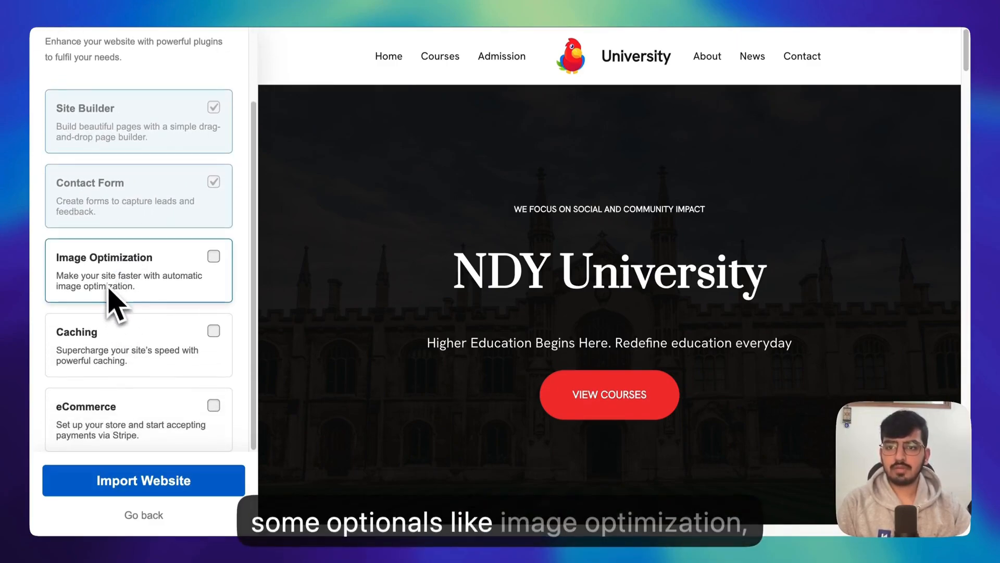
mouse_move(135, 418)
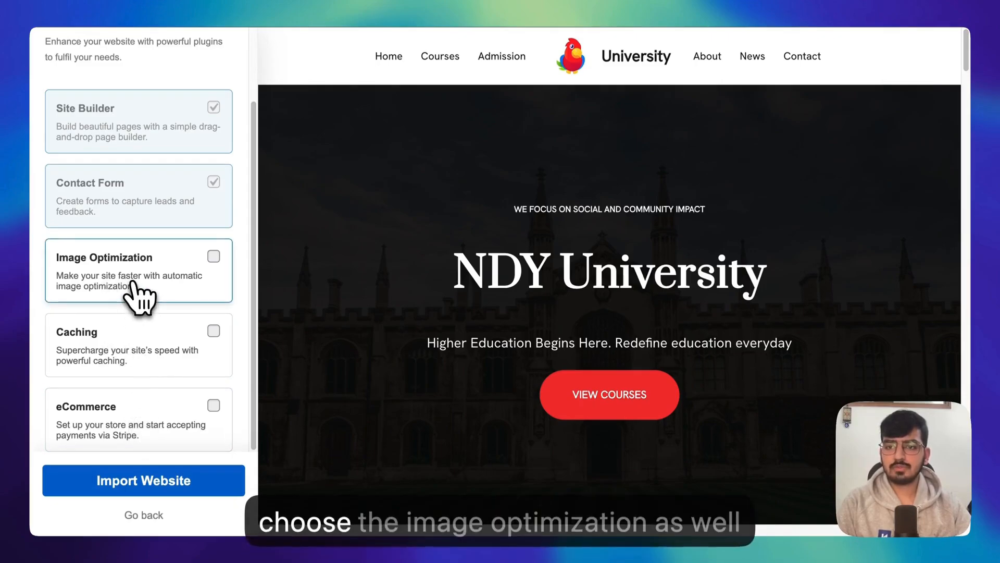
left_click(213, 257)
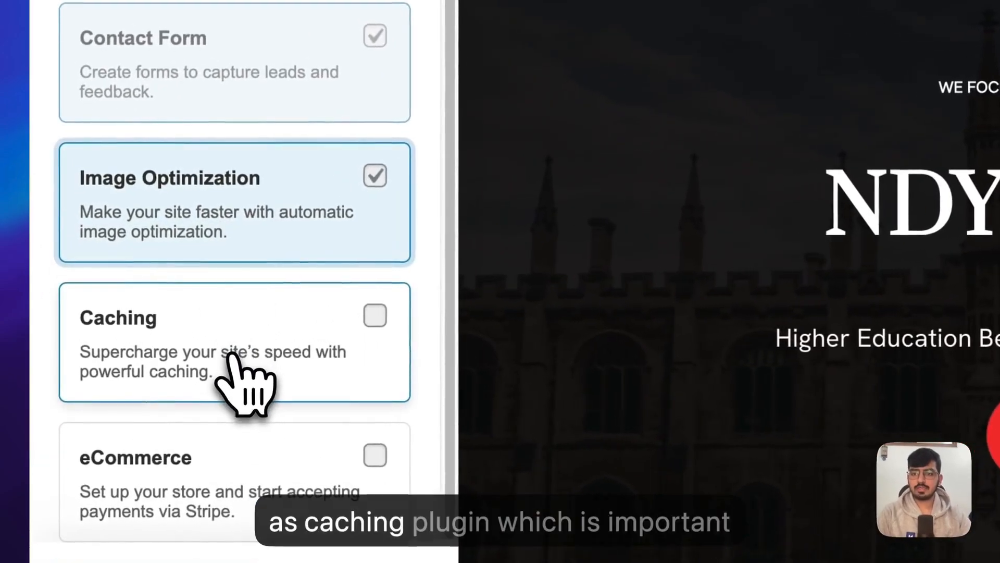
left_click(375, 315)
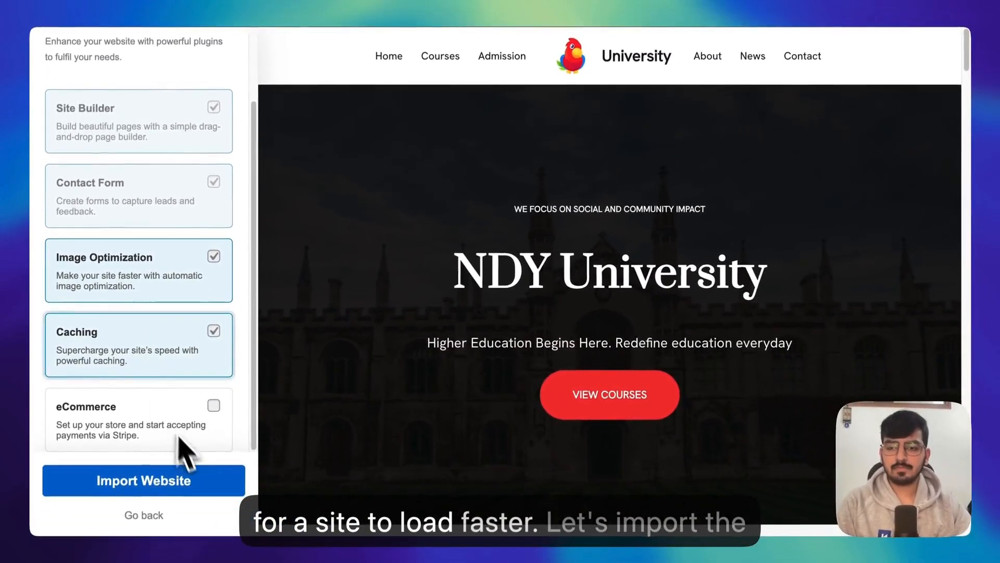
left_click(143, 481)
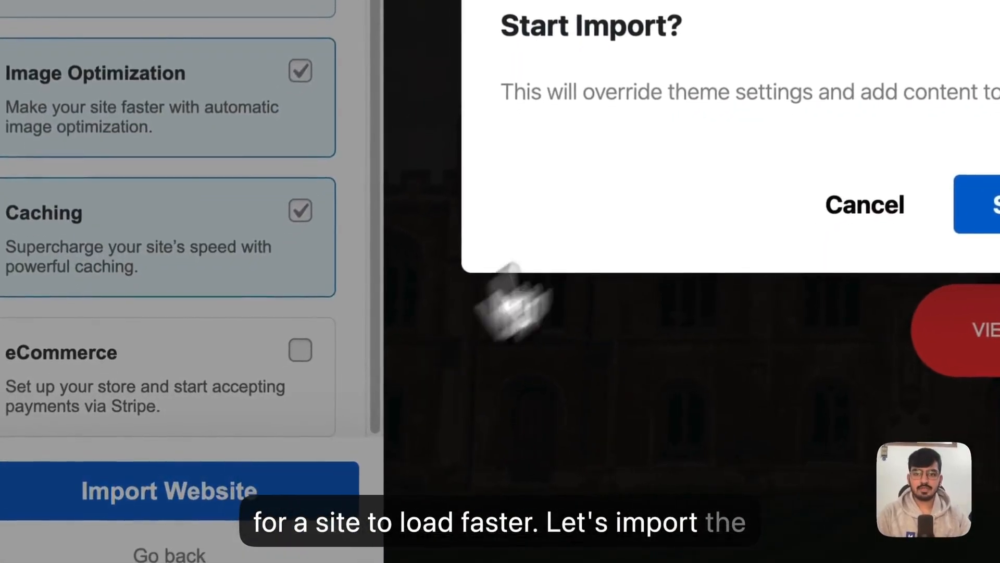
left_click(995, 205)
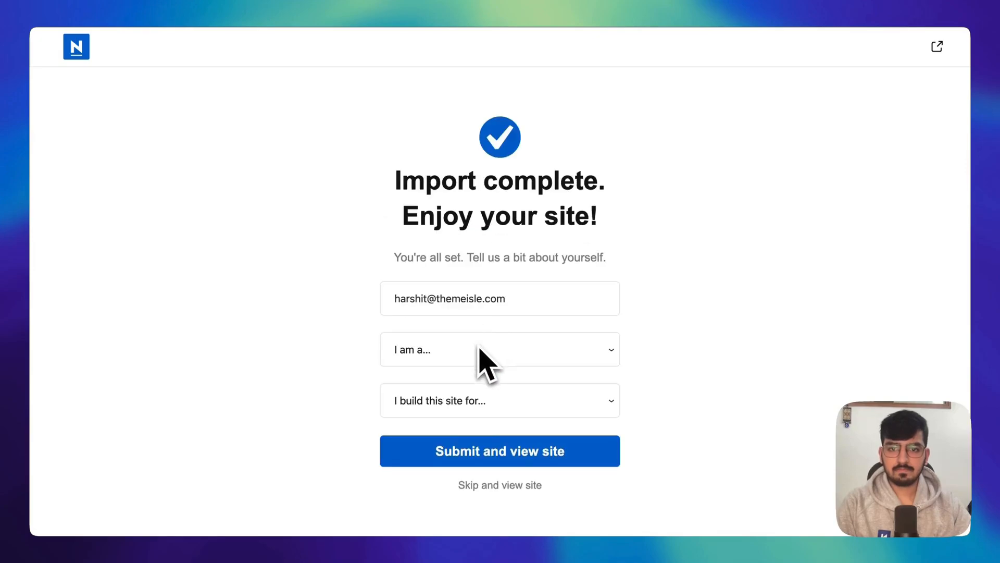
mouse_move(466, 332)
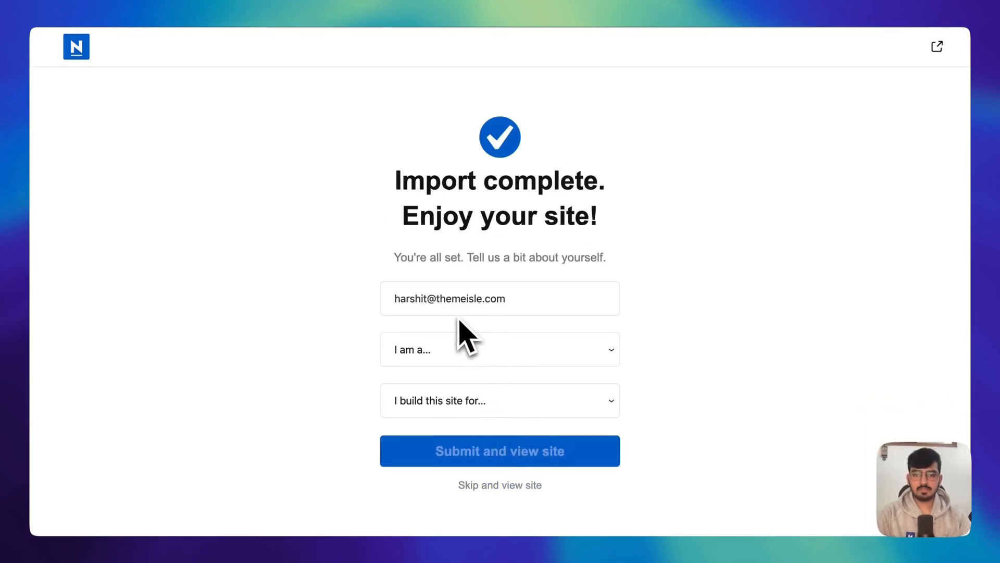
Skip the questionnaire and scroll through the imported University front page.
left_click(499, 484)
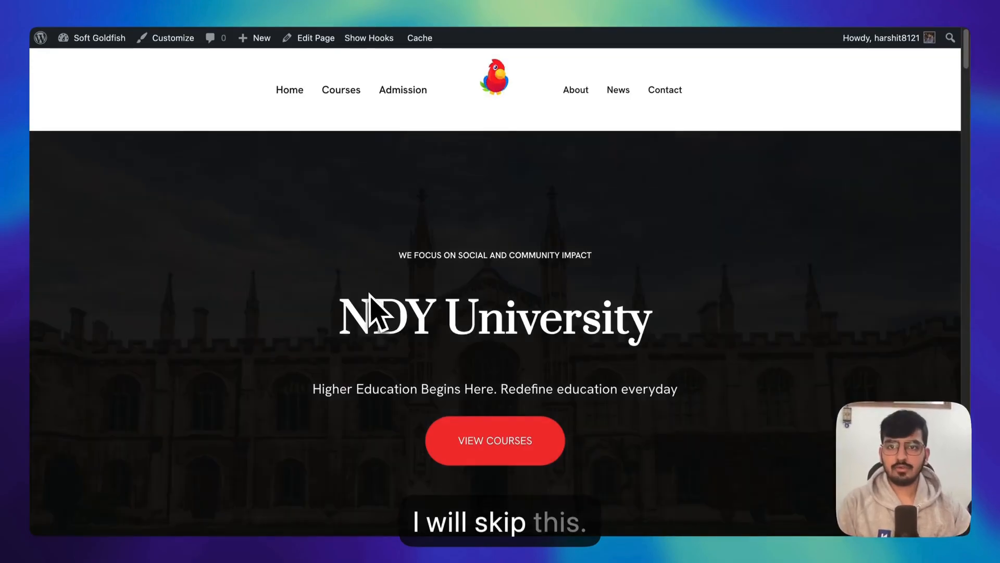
scroll("down", 3)
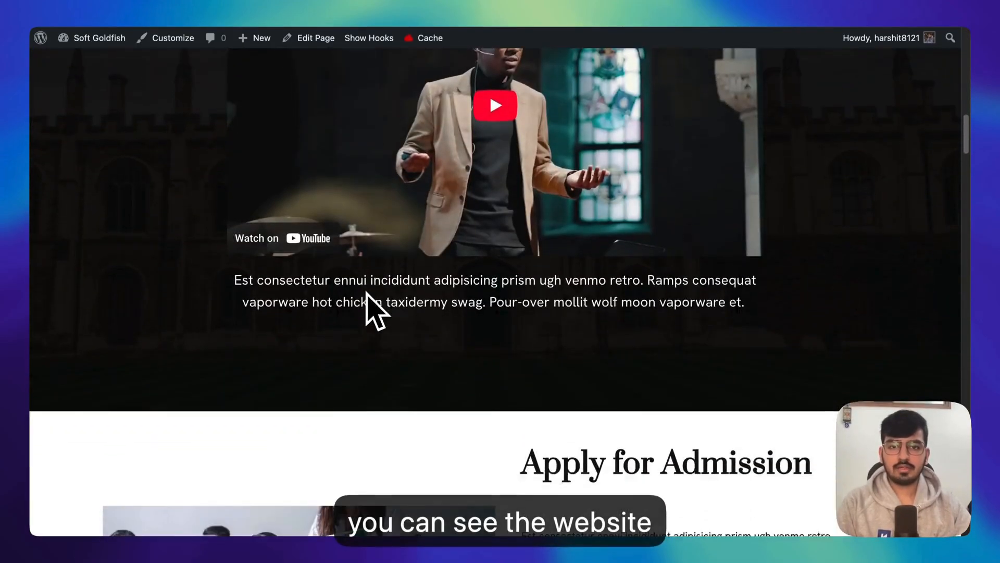
scroll("down", 3)
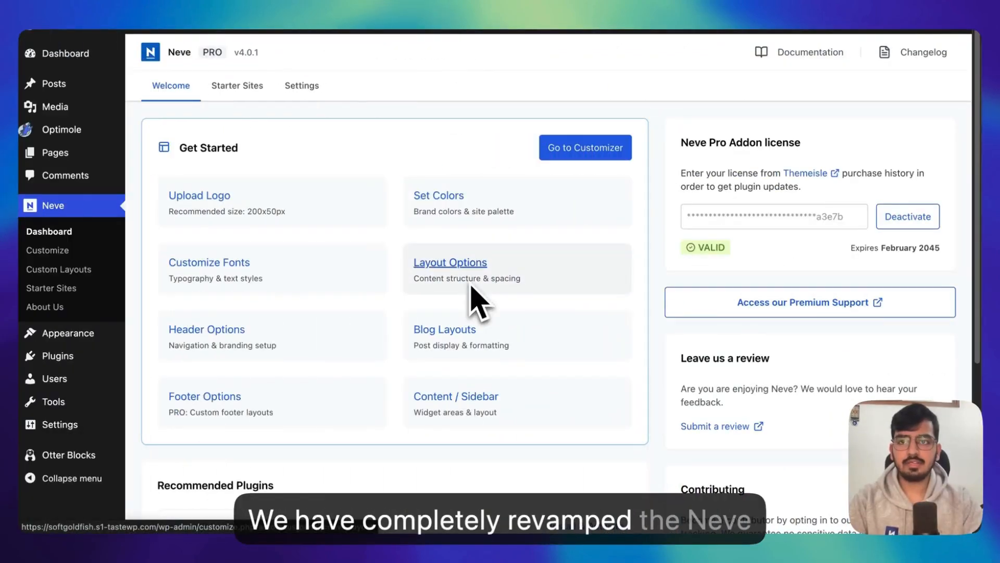
mouse_move(408, 316)
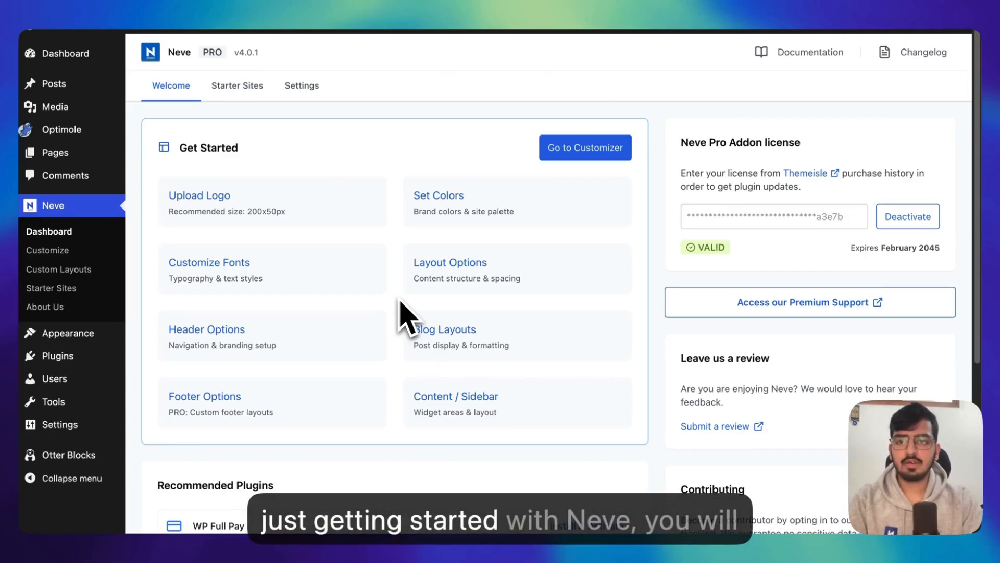
mouse_move(382, 312)
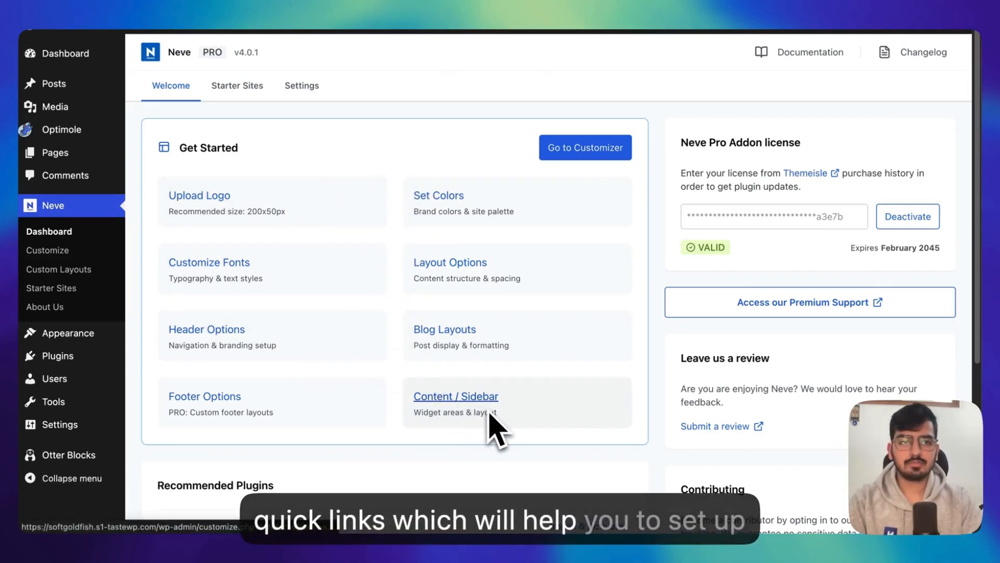
scroll("down", 3)
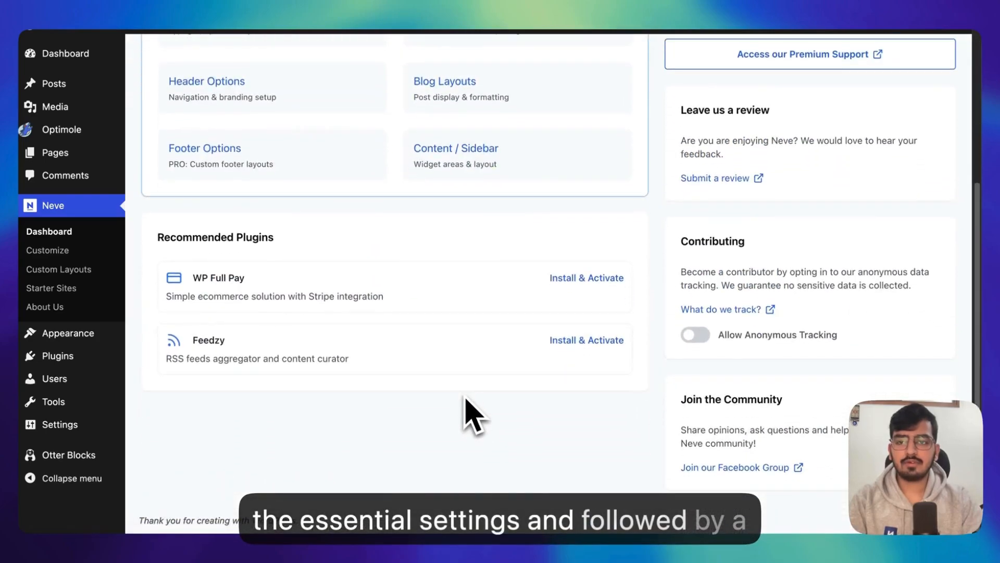
mouse_move(330, 274)
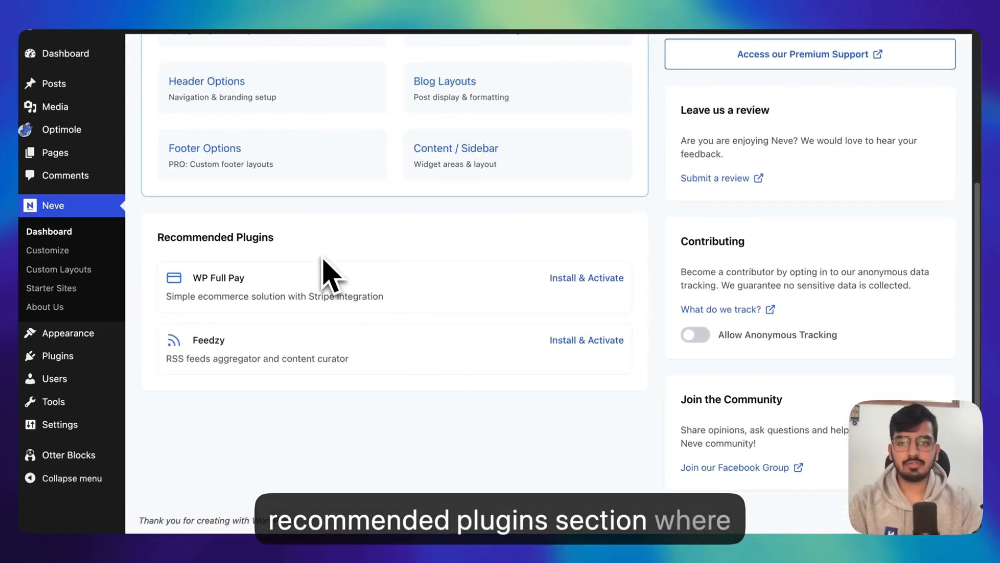
mouse_move(397, 408)
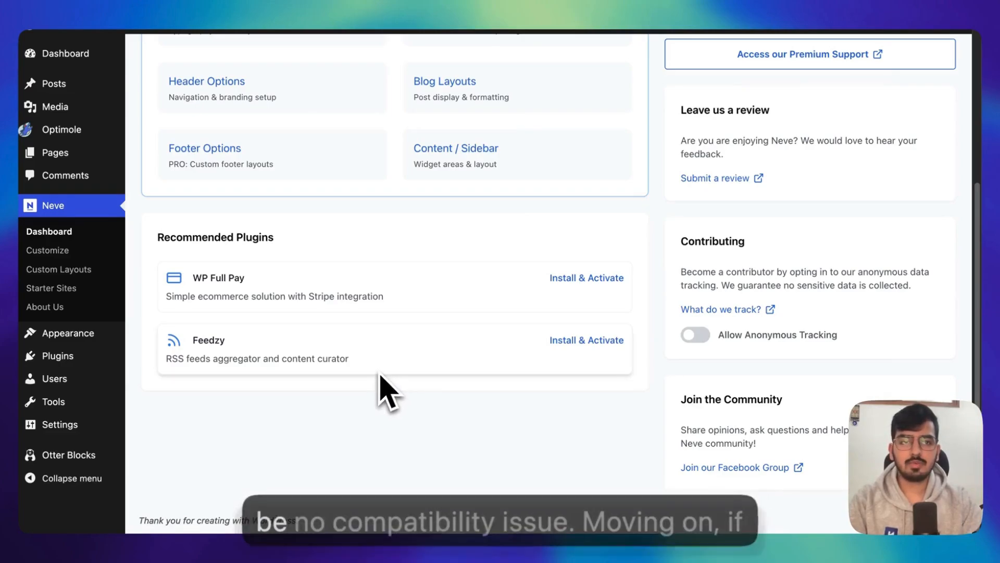
left_click(306, 110)
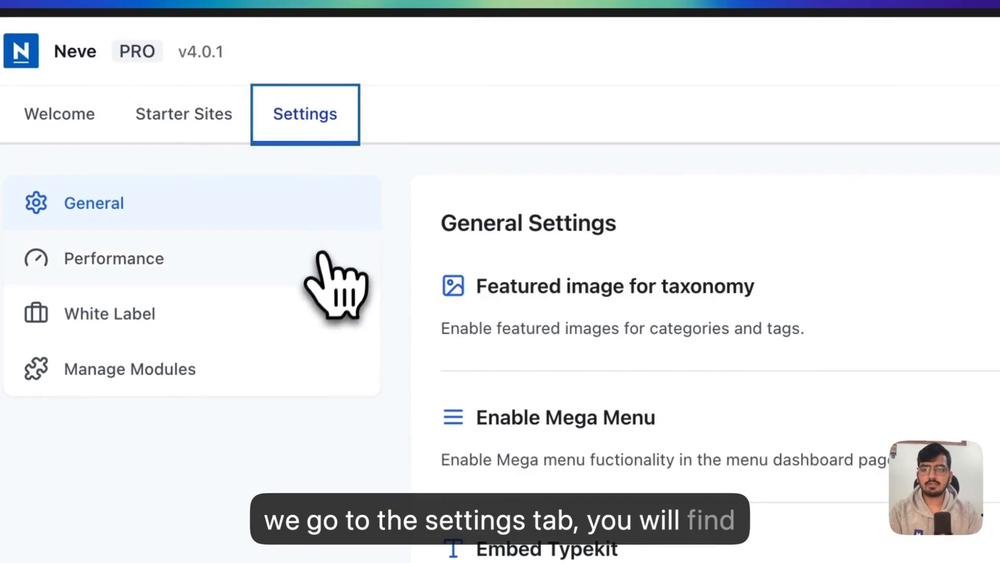
left_click(110, 314)
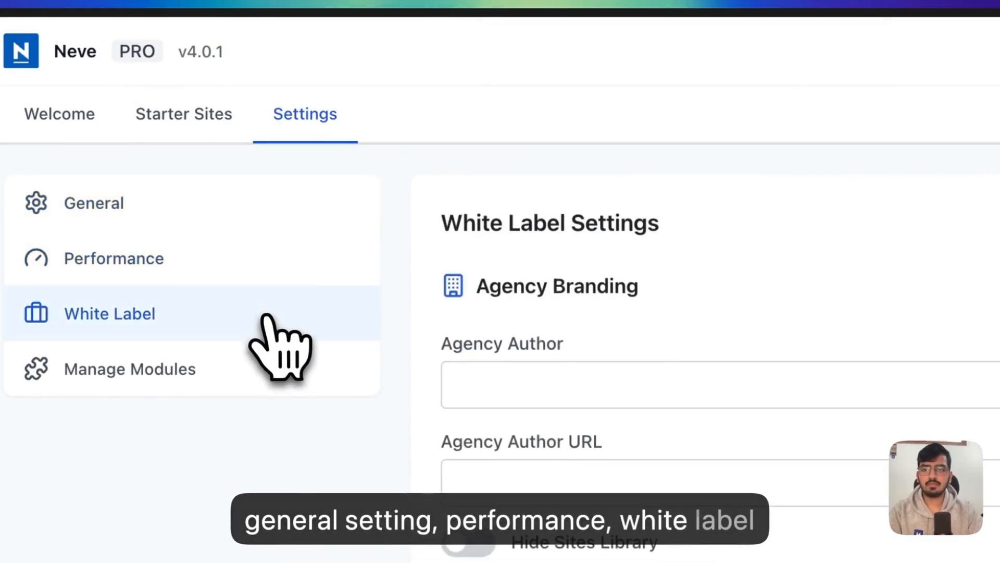
left_click(130, 369)
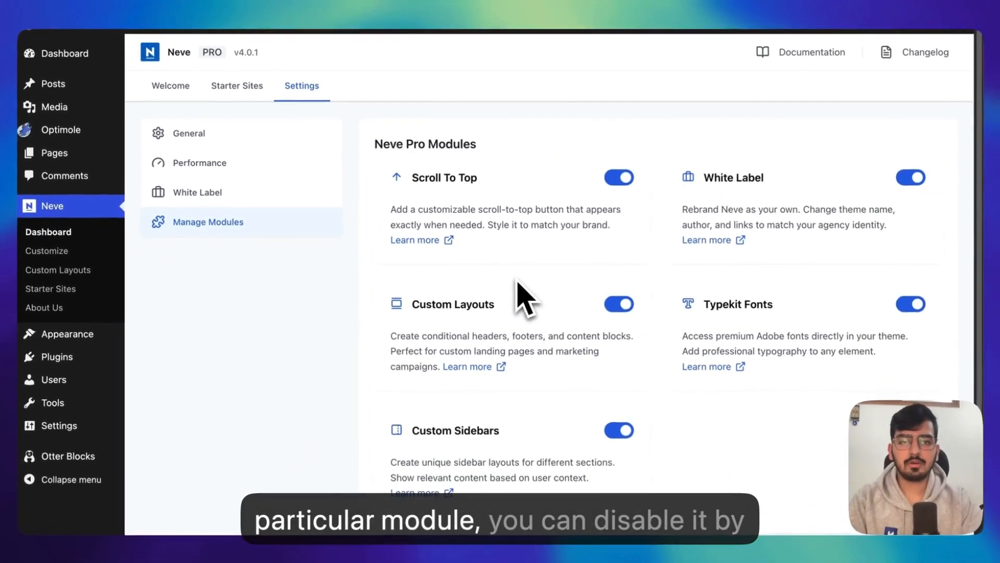
left_click(618, 177)
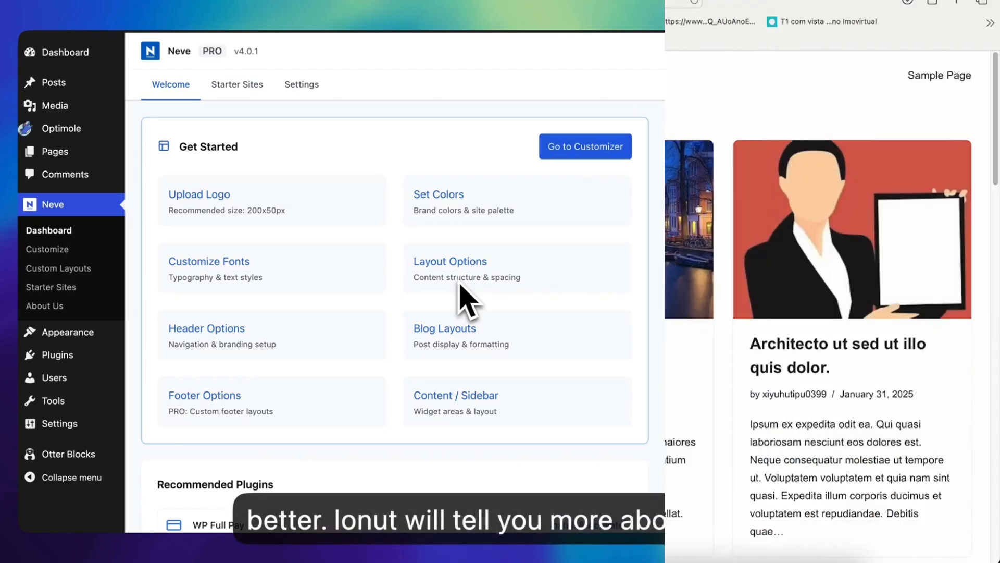
Browse the Blog / Archive General options: post cards, content order and thumbnail aspect ratio.
left_click(584, 146)
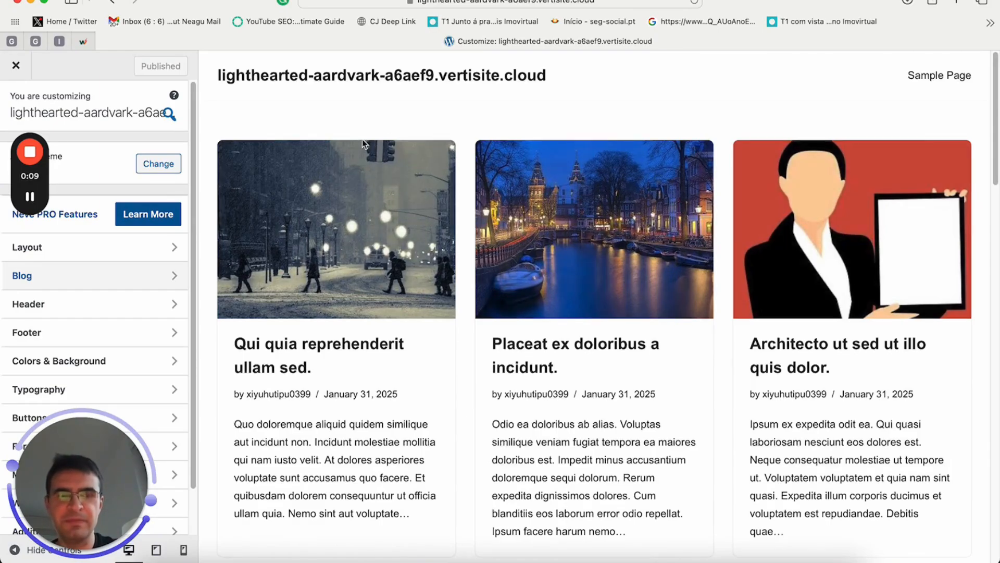
scroll("down", 3)
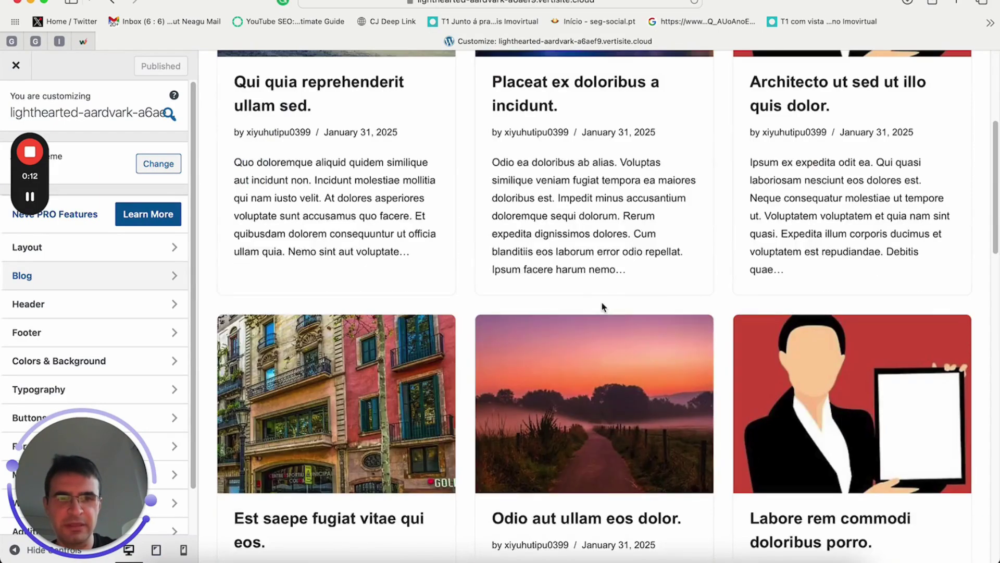
scroll("up", 3)
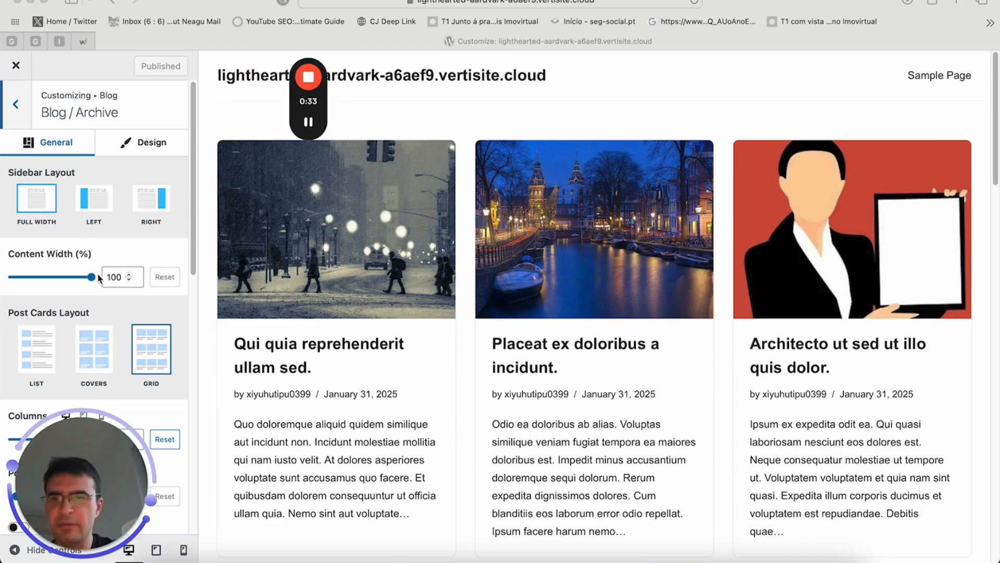
scroll("down", 3)
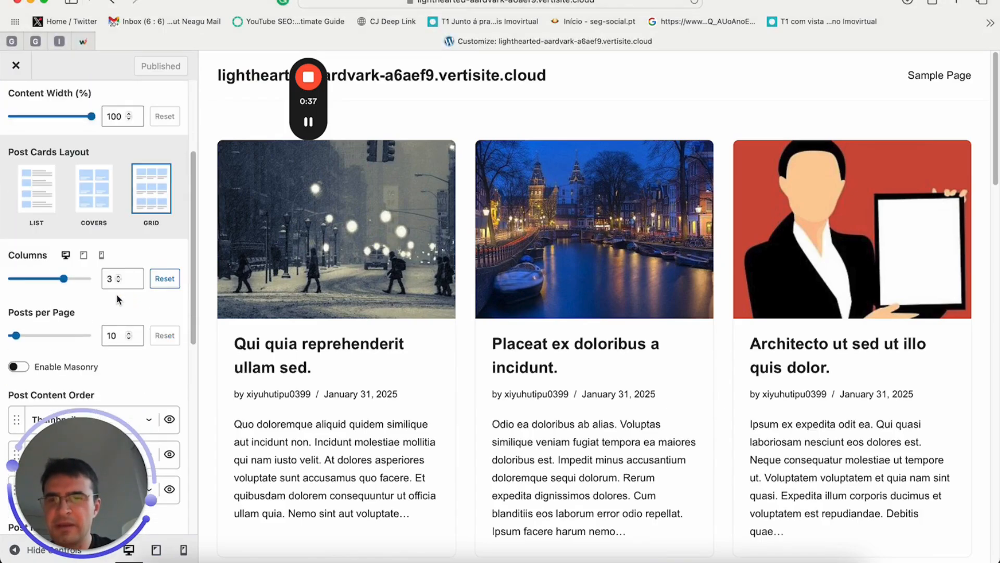
scroll("down", 3)
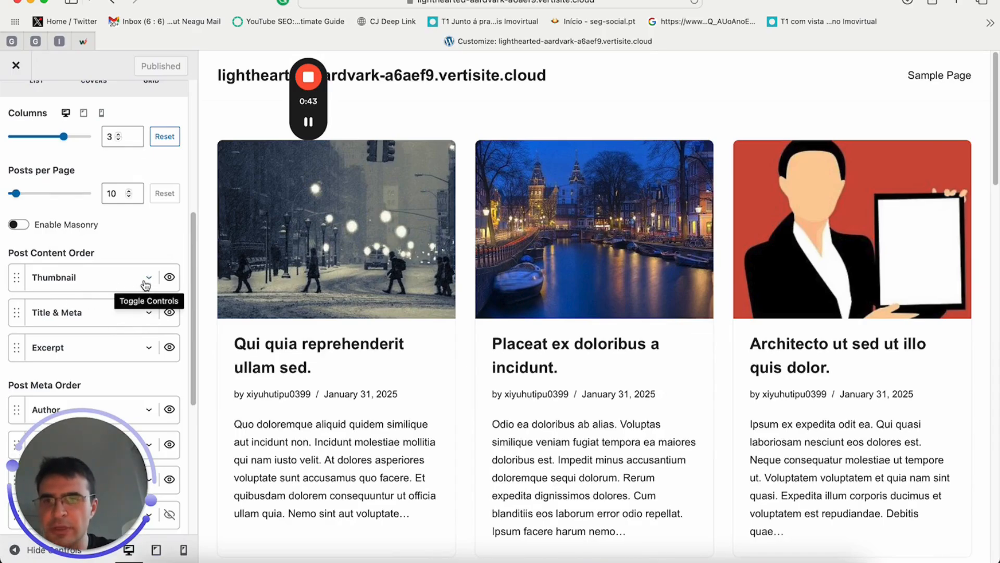
scroll("down", 3)
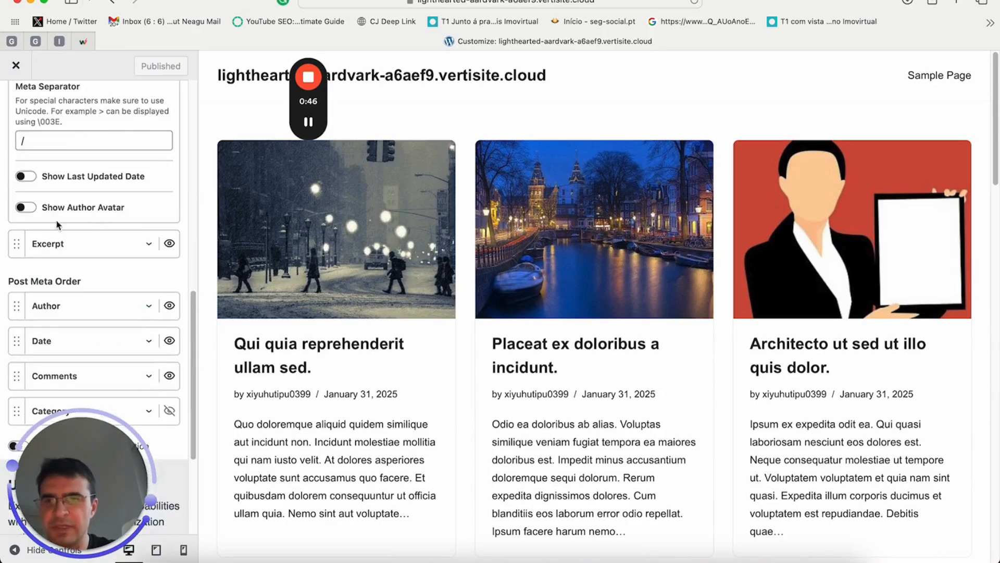
scroll("up", 3)
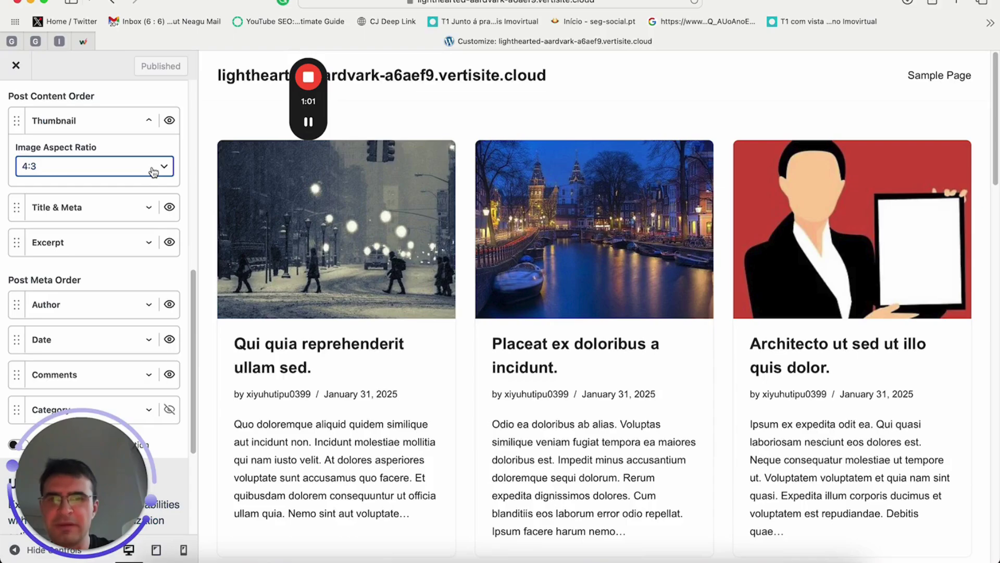
scroll("down", 3)
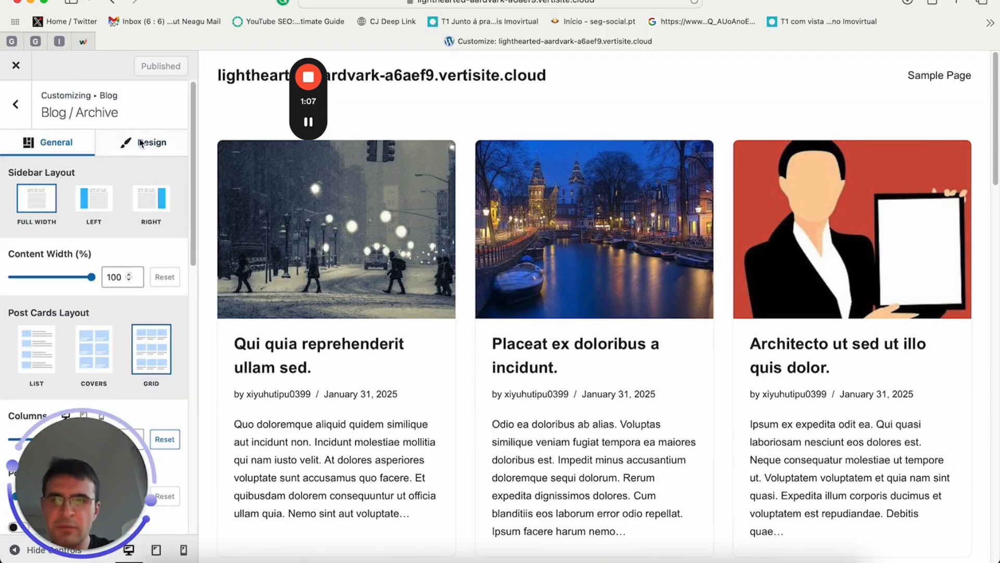
In the archive Design options, set the Card Background Color to a light pink.
left_click(152, 141)
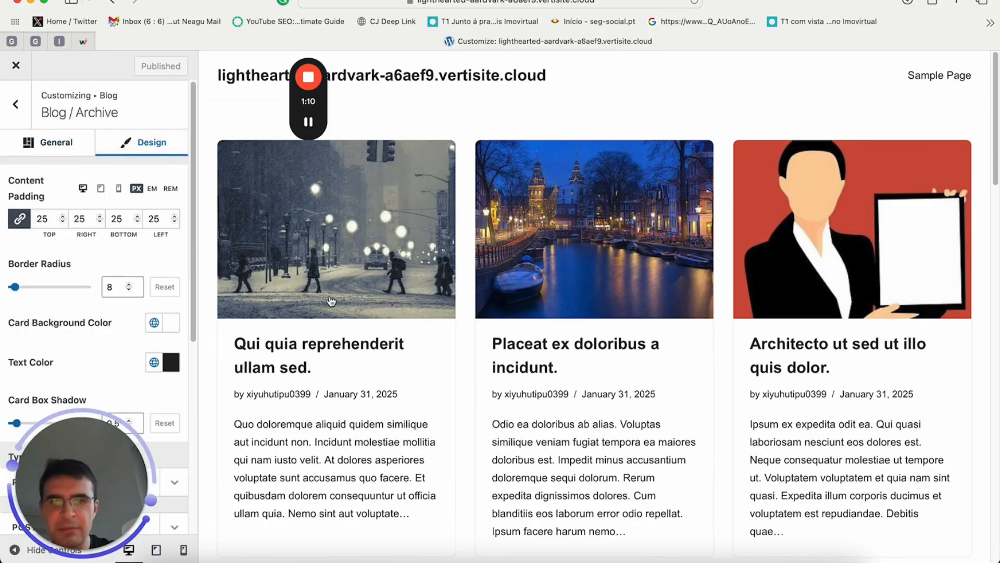
scroll("down", 3)
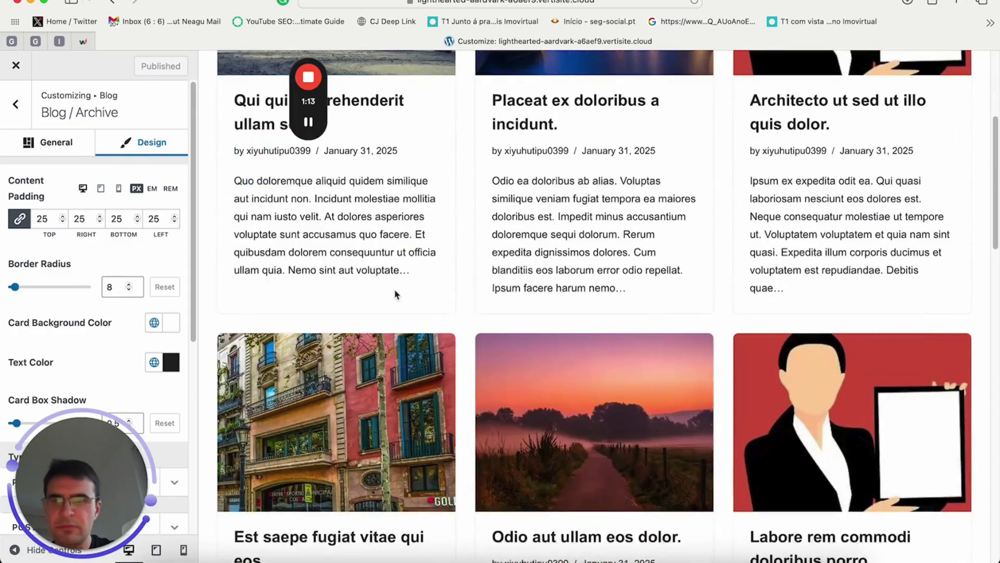
scroll("down", 3)
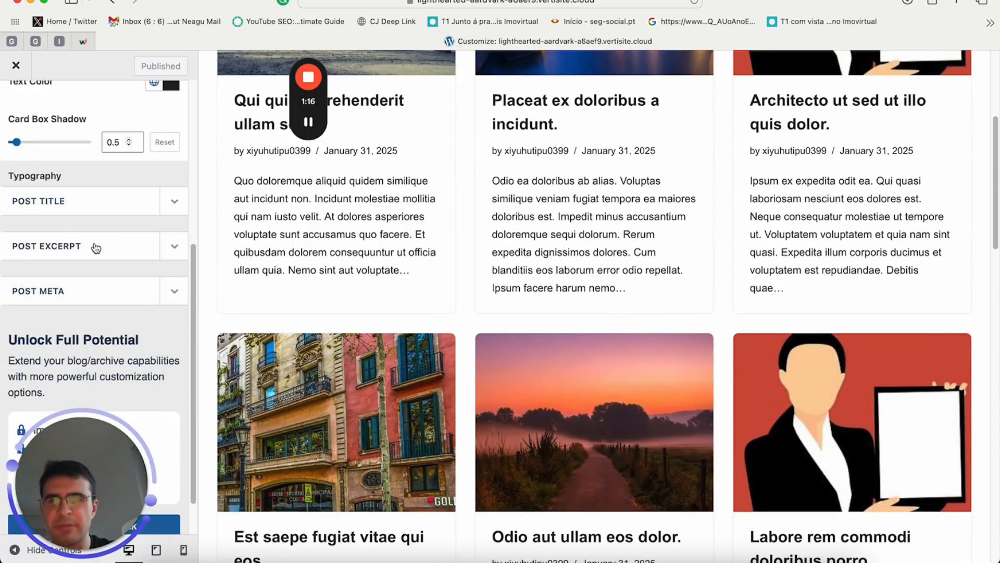
scroll("up", 3)
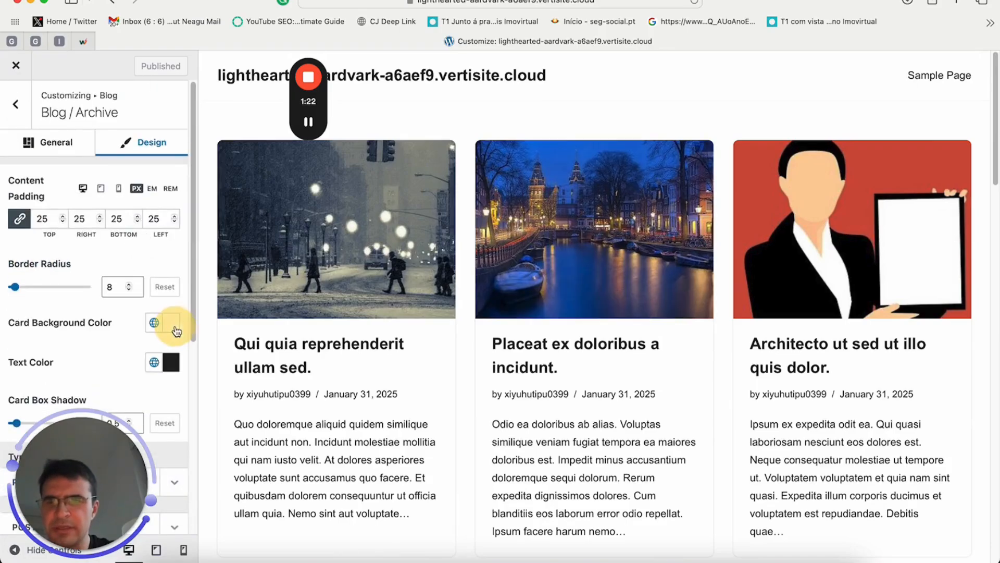
left_click(170, 322)
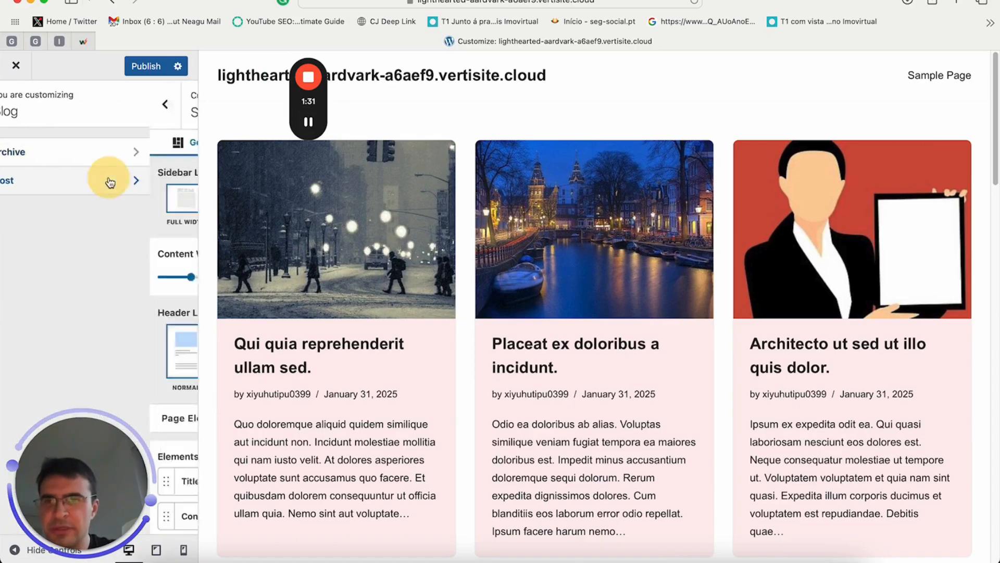
Open Single Post settings and preview the post 'Qui quia reprehenderit ullam sed'.
left_click(109, 180)
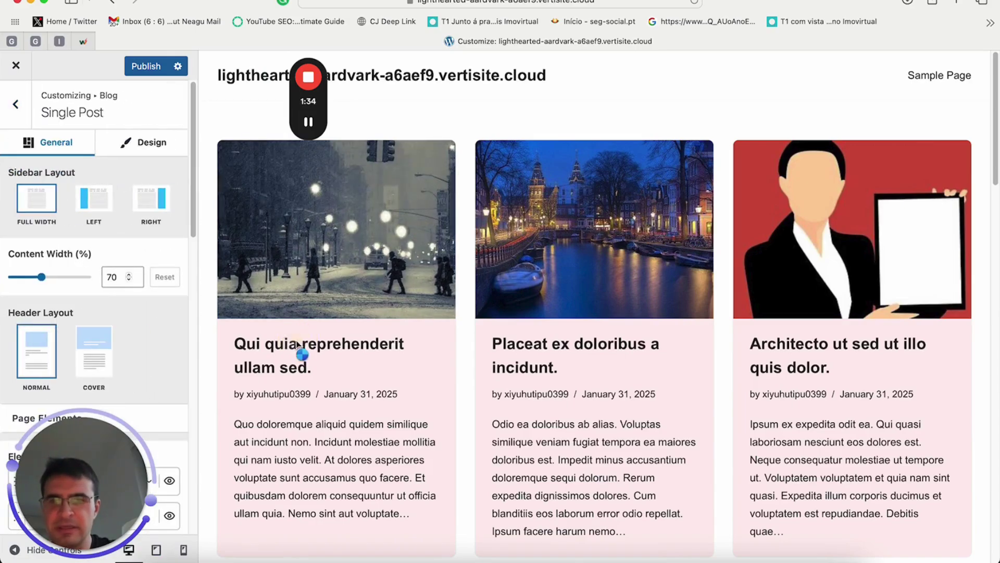
left_click(319, 354)
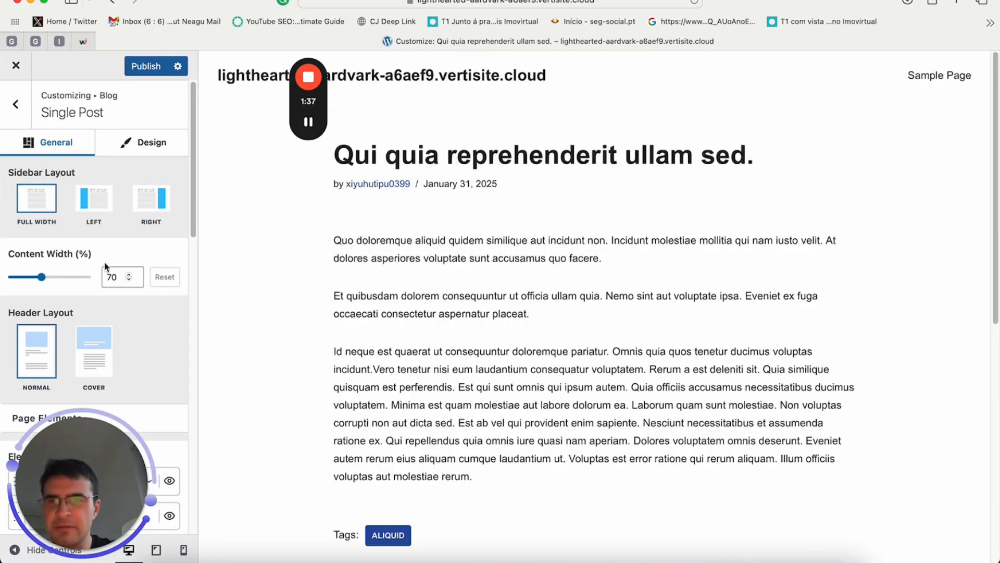
scroll("down", 3)
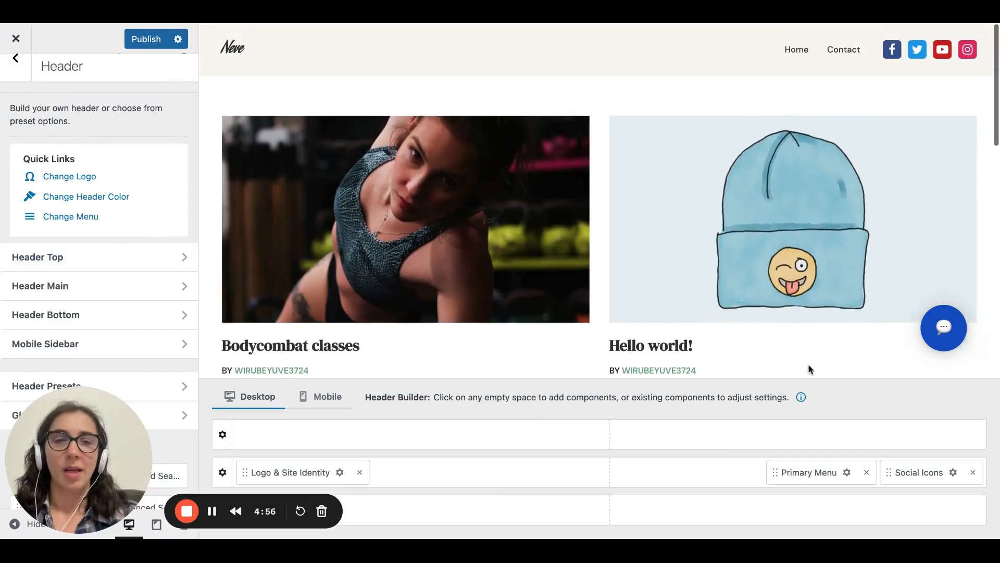
Add a Bluesky butterfly item to the header social icons with a dark red icon colour.
left_click(920, 472)
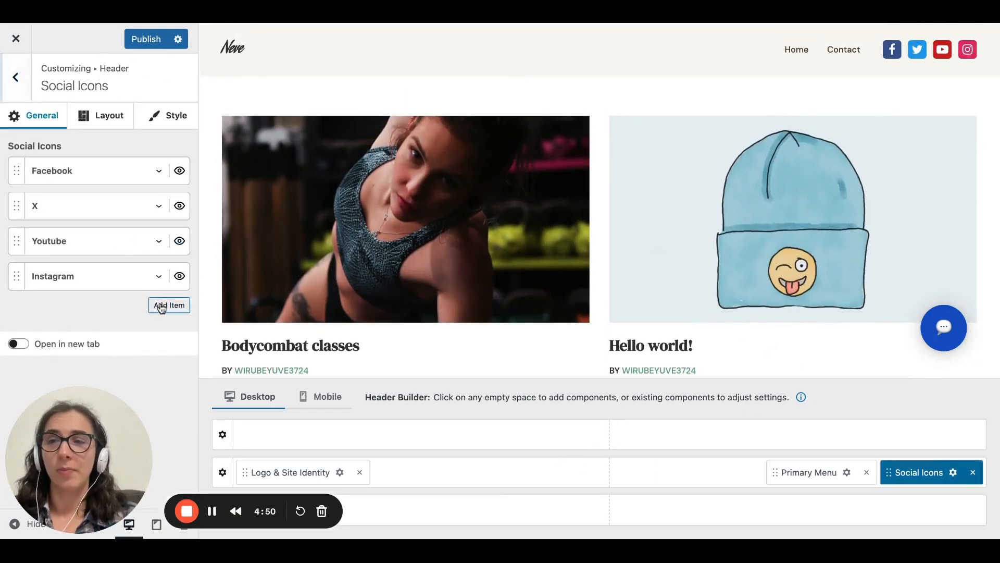
left_click(169, 306)
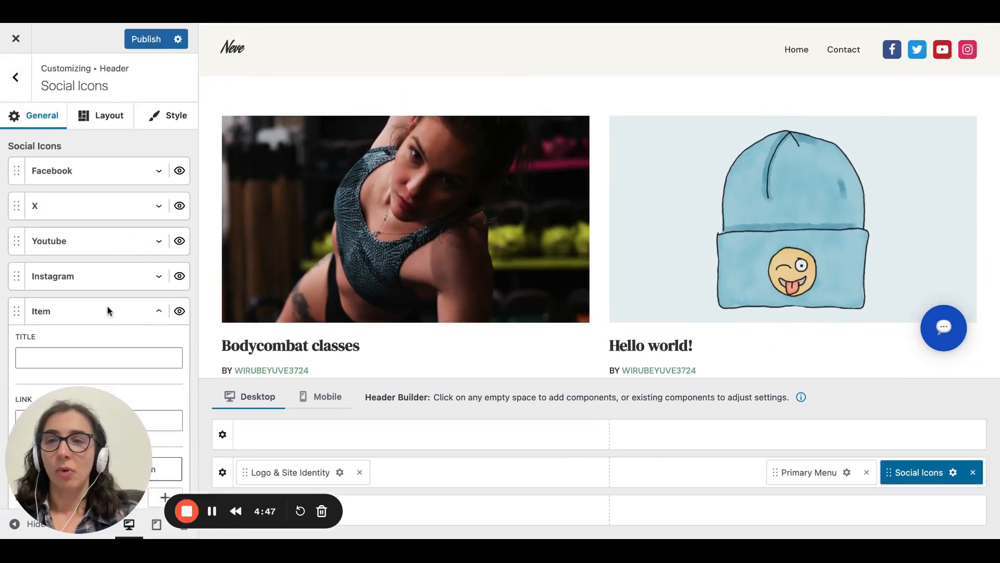
scroll("down", 3)
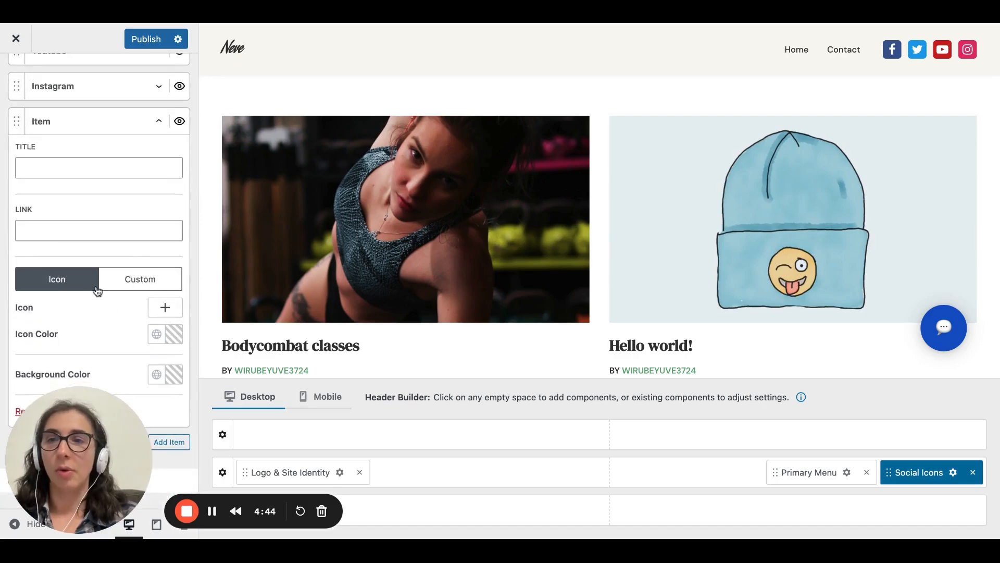
left_click(165, 307)
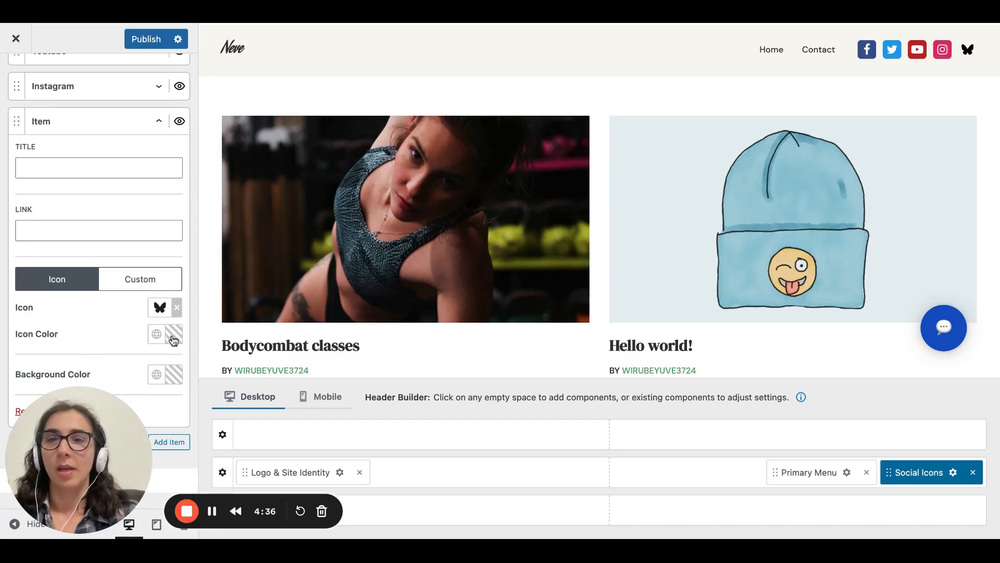
left_click(173, 333)
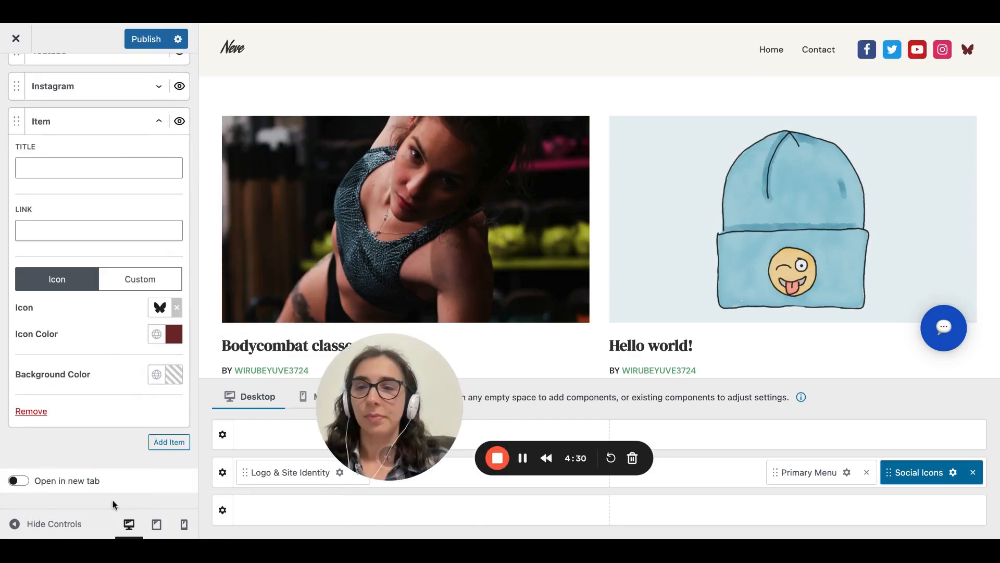
Add a second social icon item using the custom palm-tree image.
left_click(169, 442)
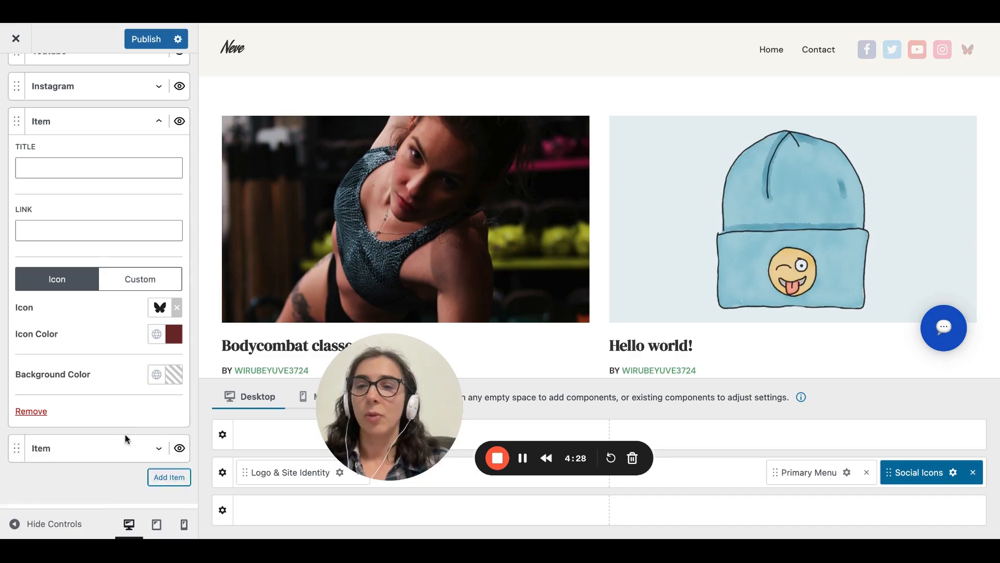
left_click(139, 452)
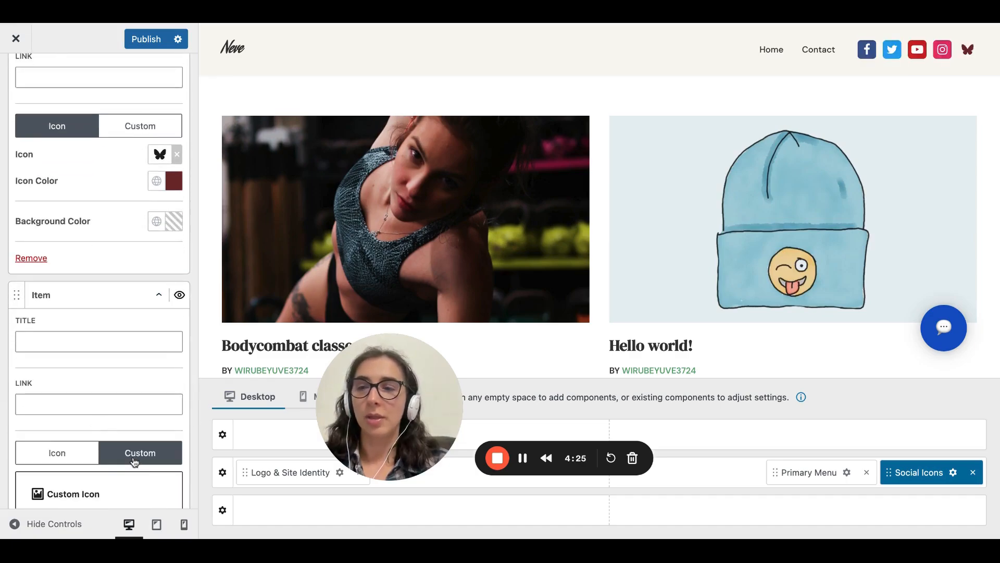
left_click(73, 493)
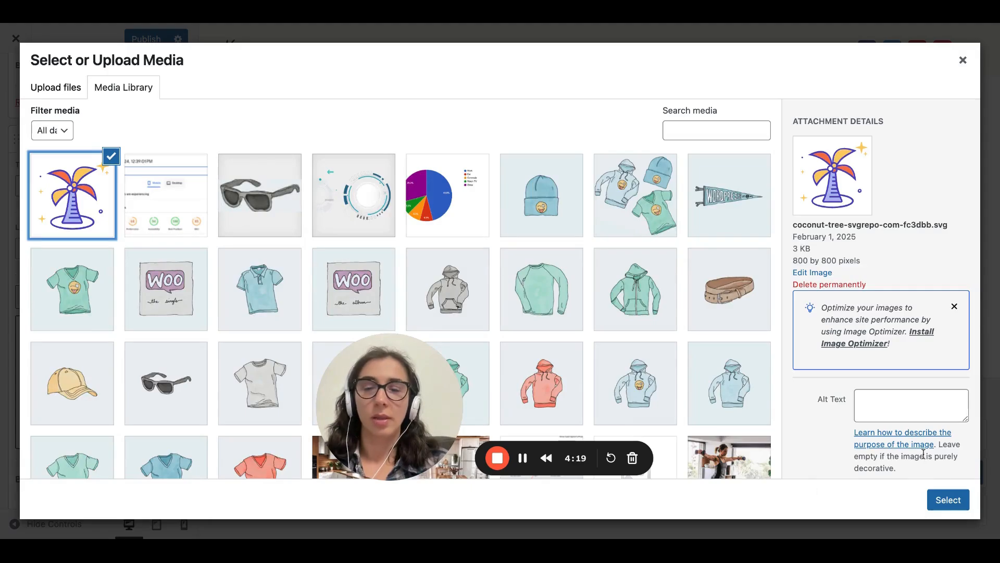
left_click(947, 500)
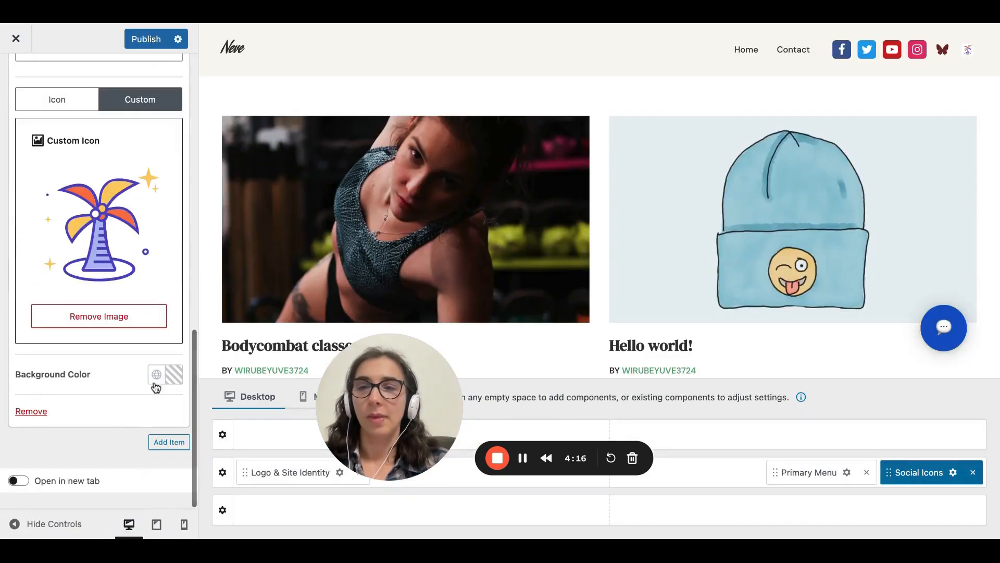
left_click(165, 374)
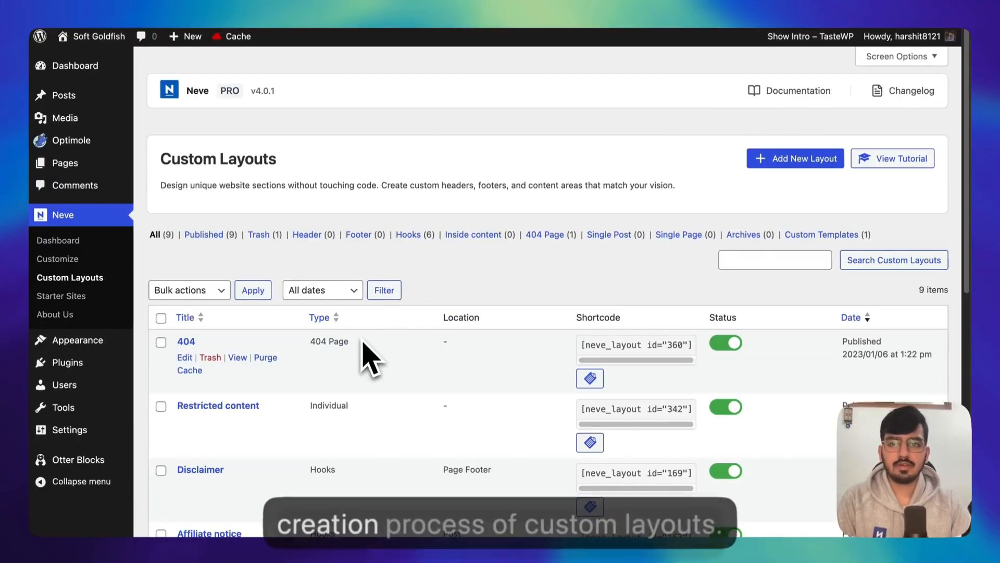
mouse_move(412, 357)
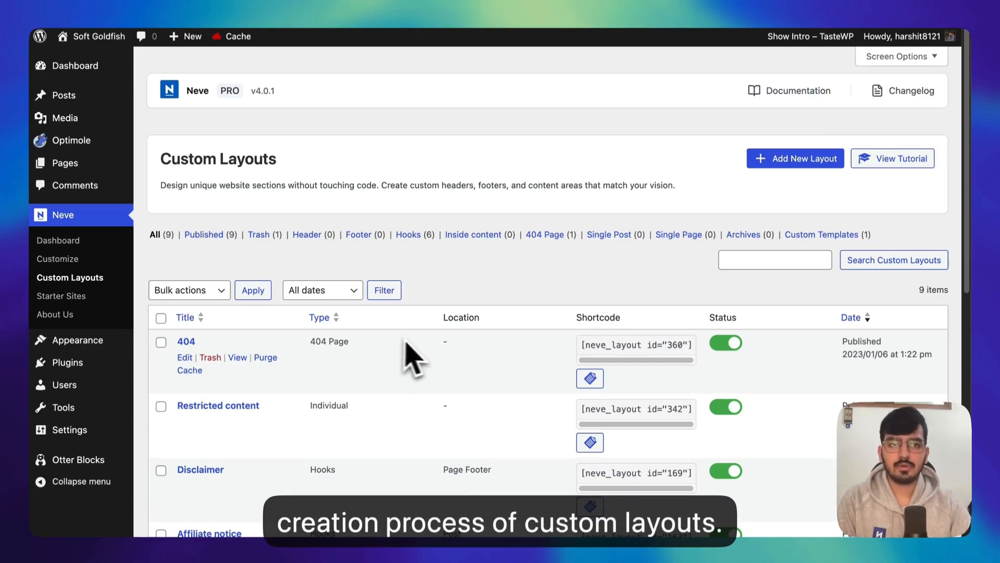
mouse_move(450, 309)
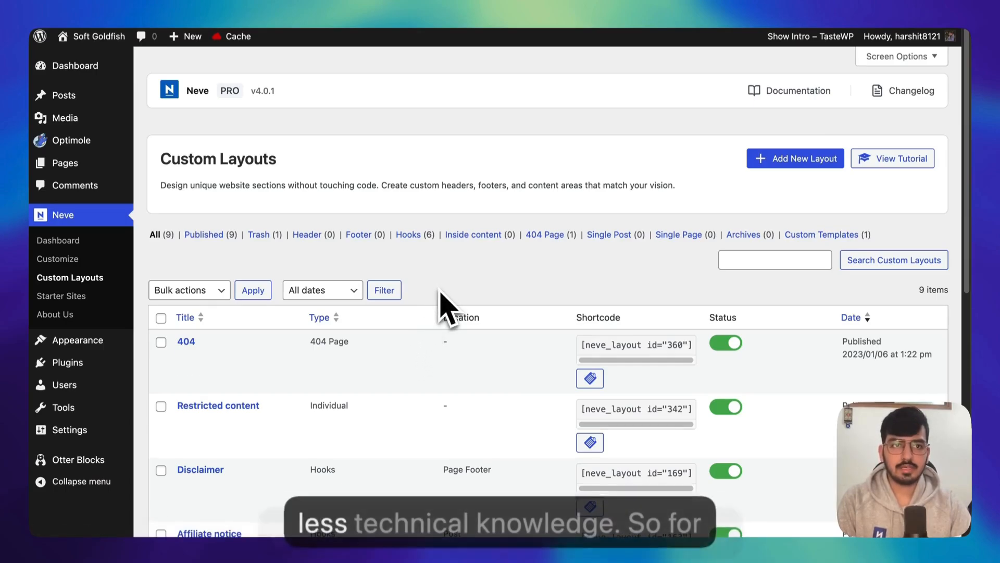
mouse_move(612, 214)
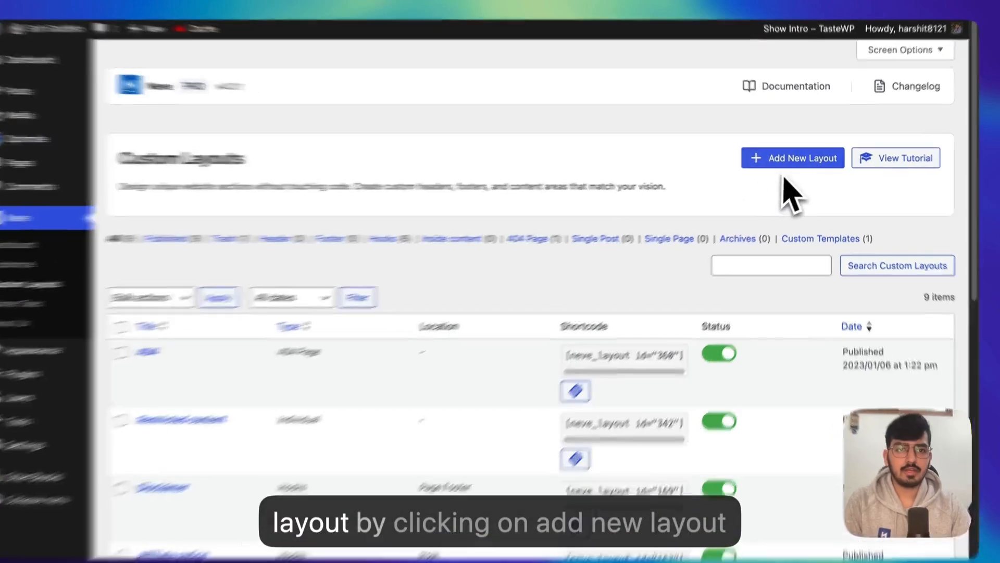
Create a new custom layout of type 404 Page and open it in the editor.
left_click(792, 158)
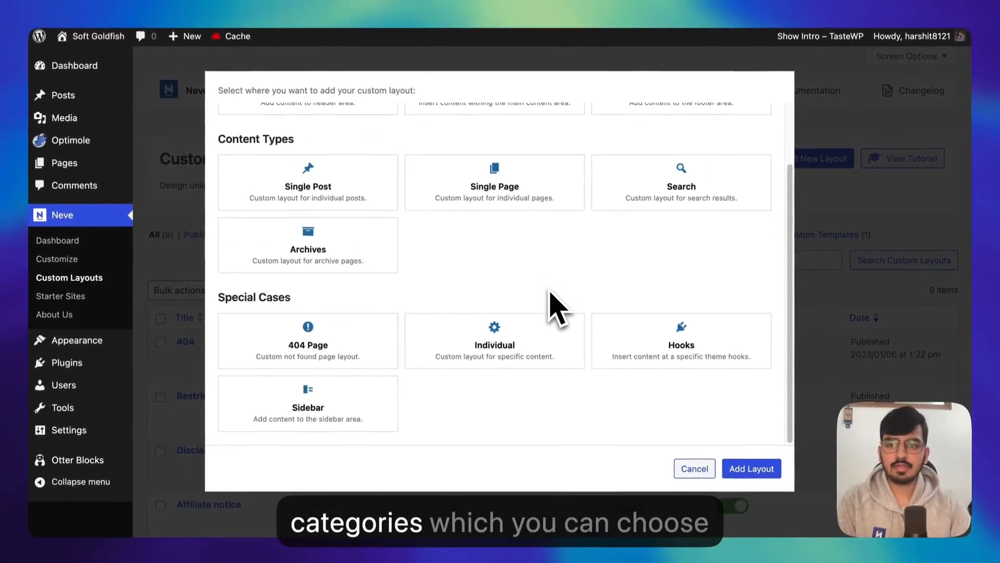
scroll("up", 3)
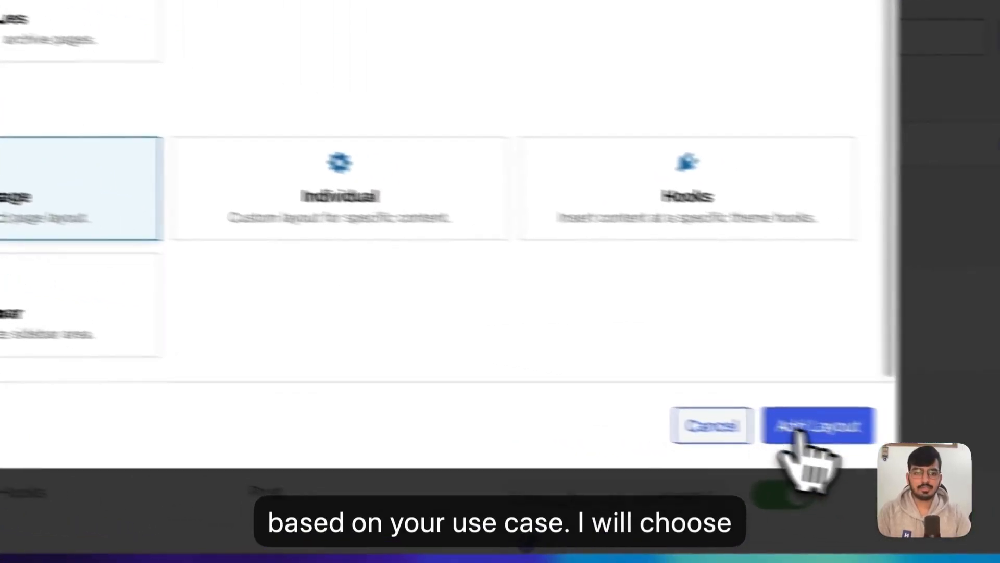
left_click(819, 425)
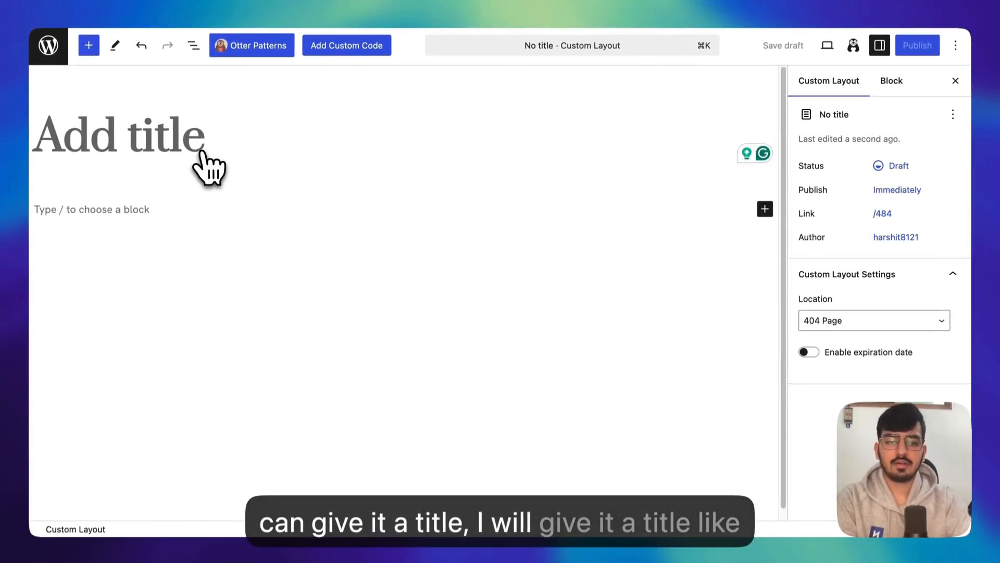
Title the layout '404 page' and show its Custom Layout settings.
type("404 page")
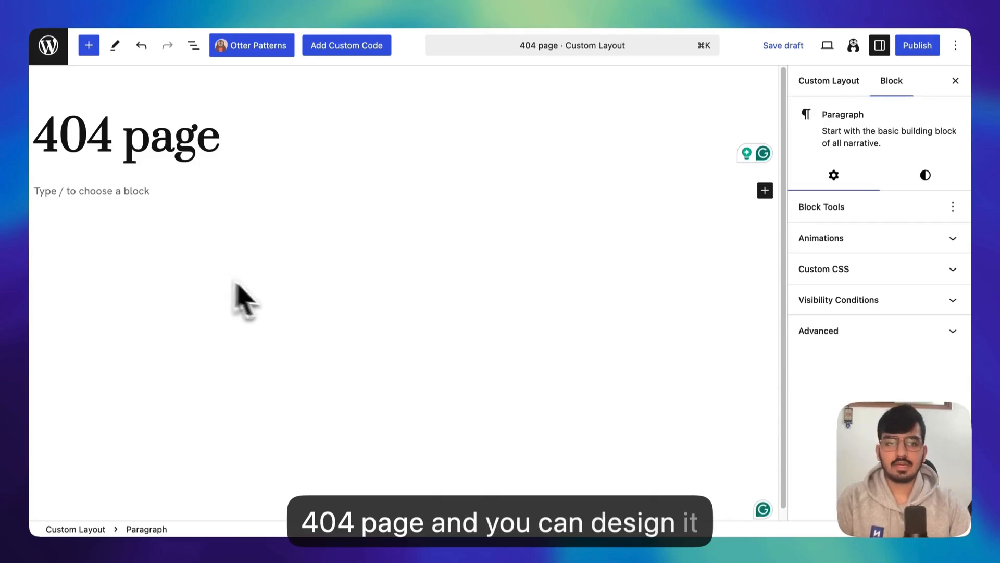
left_click(829, 81)
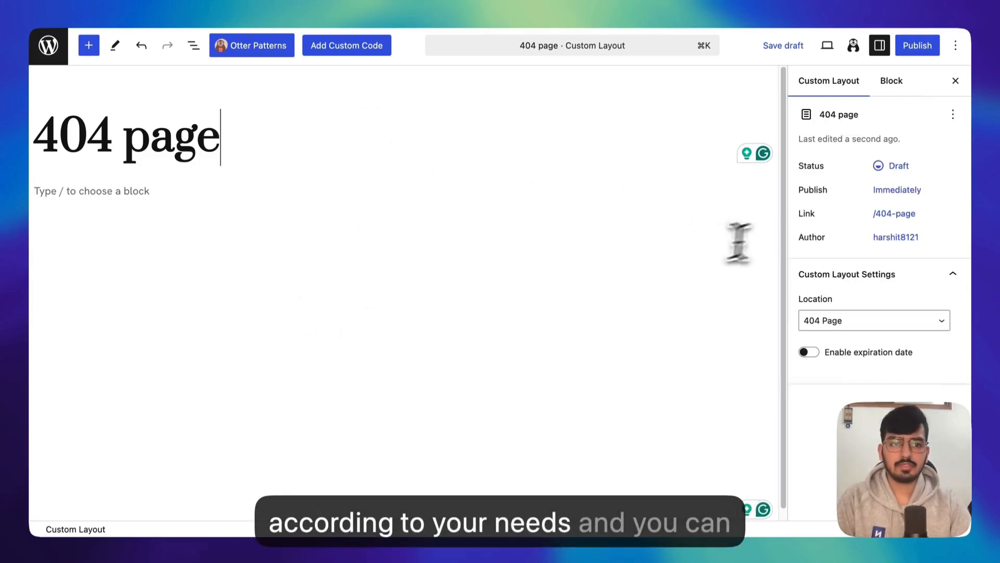
mouse_move(51, 13)
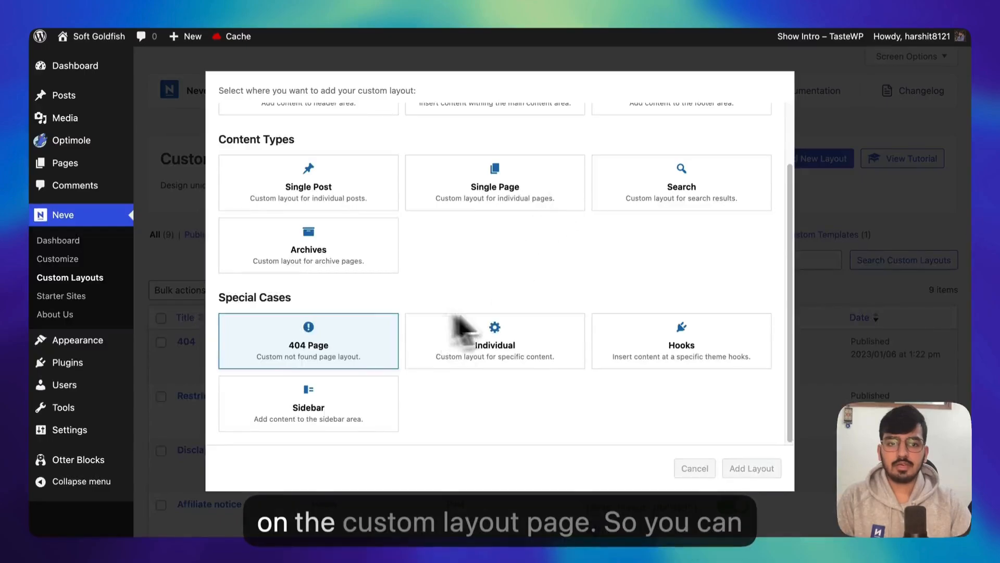
Review the Custom Layouts list and shortcodes, then return to the Neve dashboard.
left_click(694, 468)
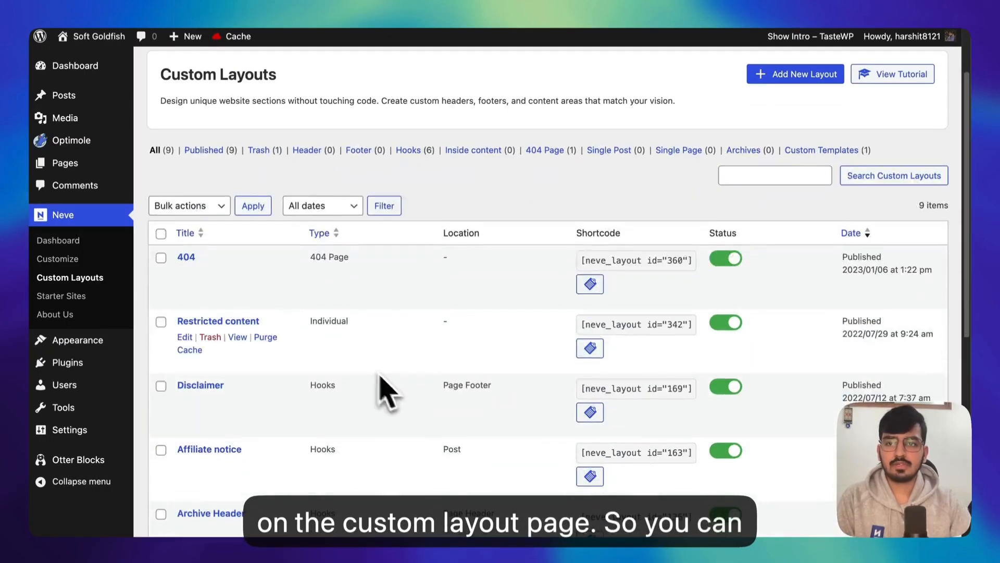
scroll("down", 3)
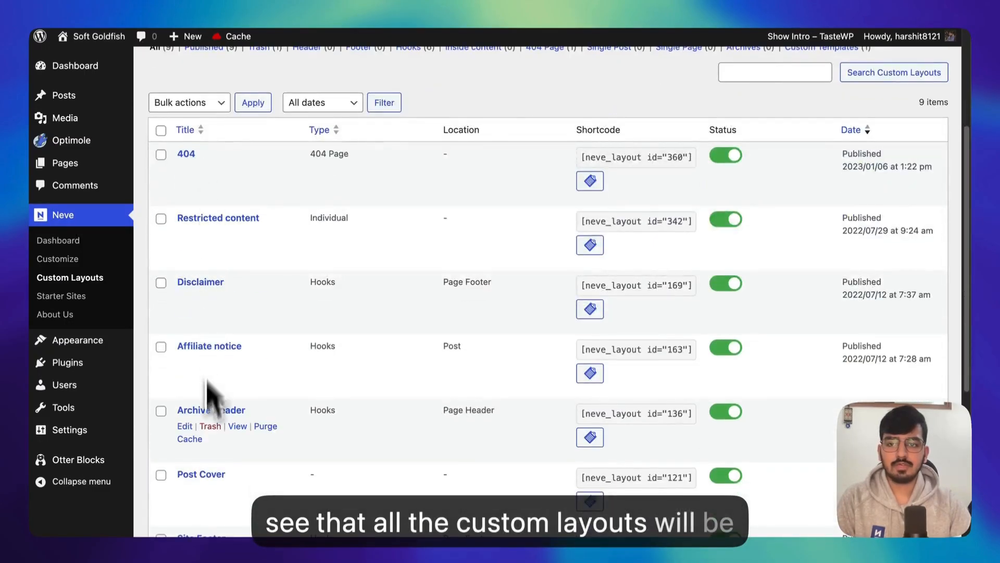
mouse_move(417, 180)
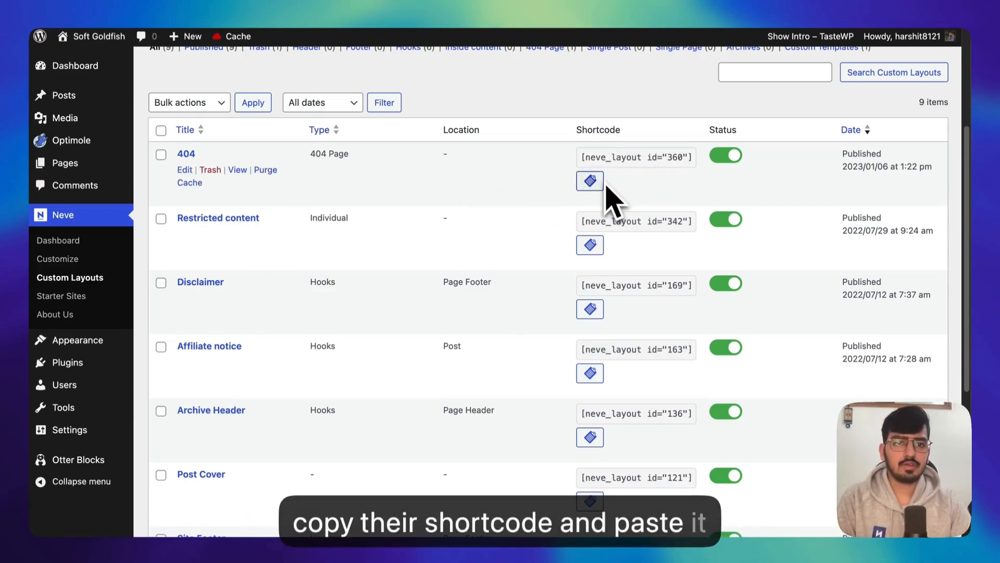
mouse_move(565, 373)
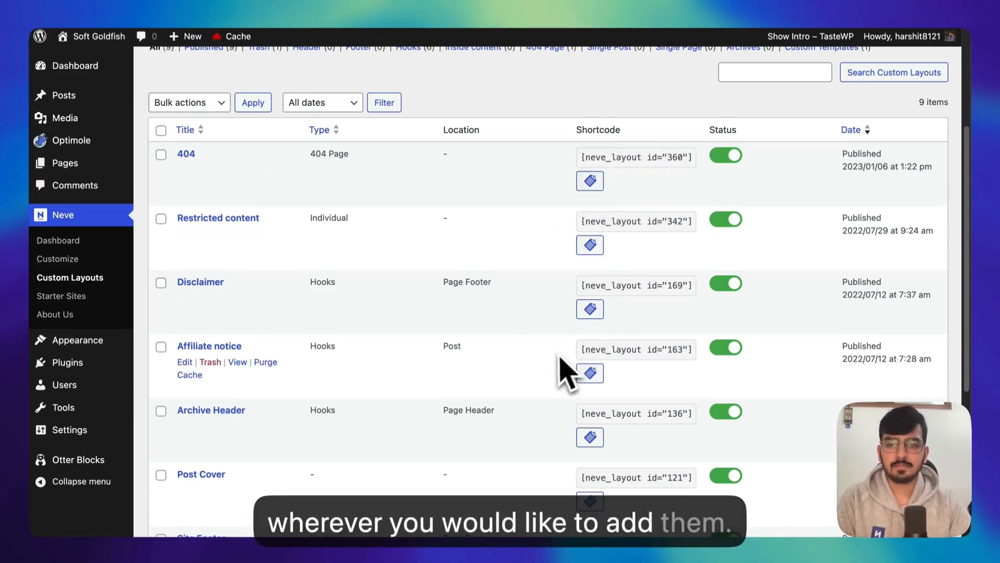
left_click(47, 230)
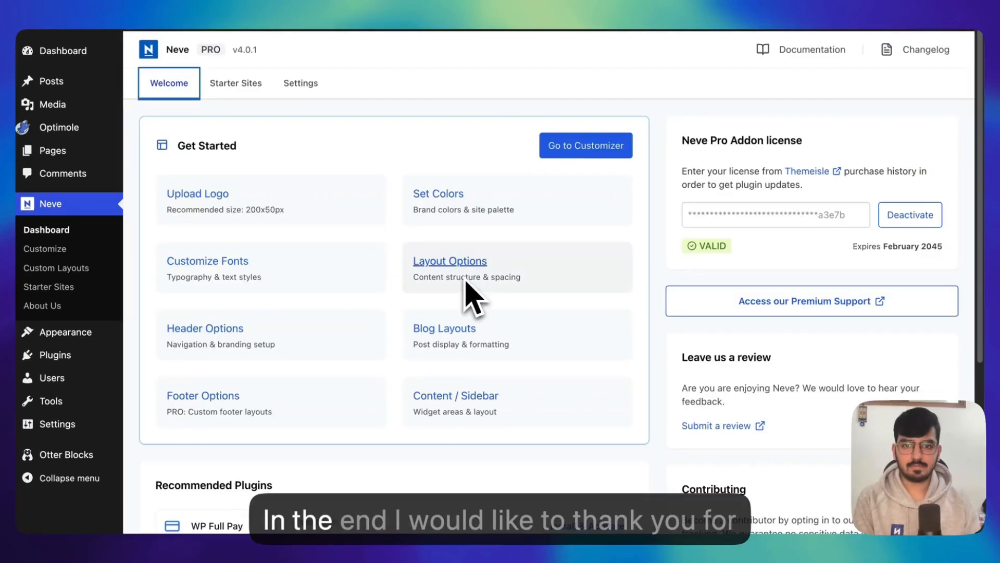